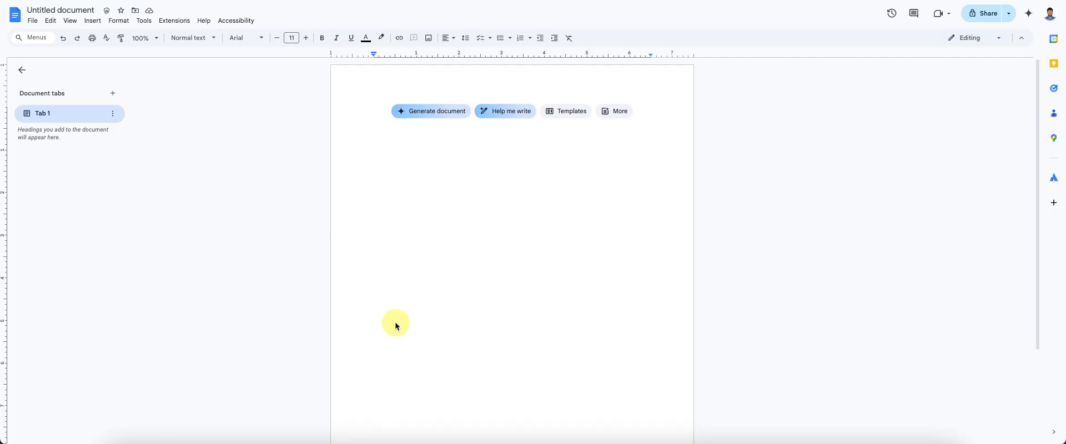
pyautogui.moveTo(424, 274)
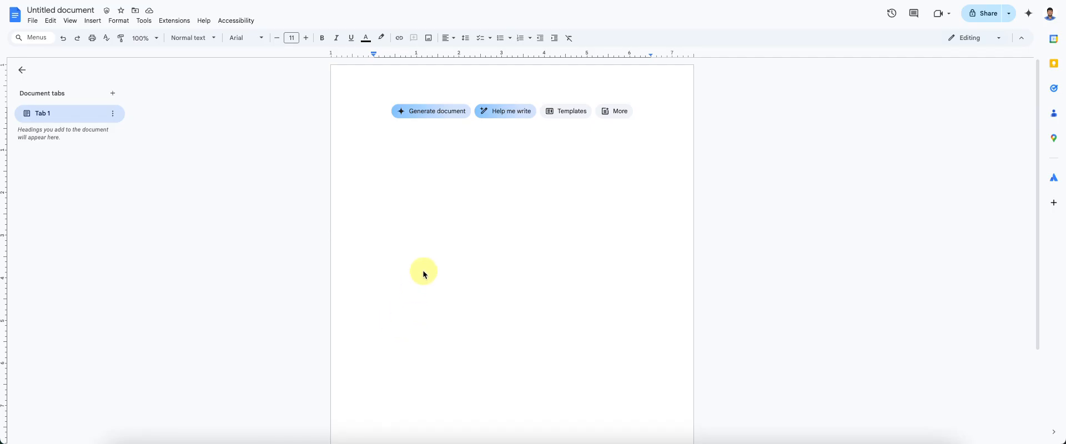
pyautogui.moveTo(470, 209)
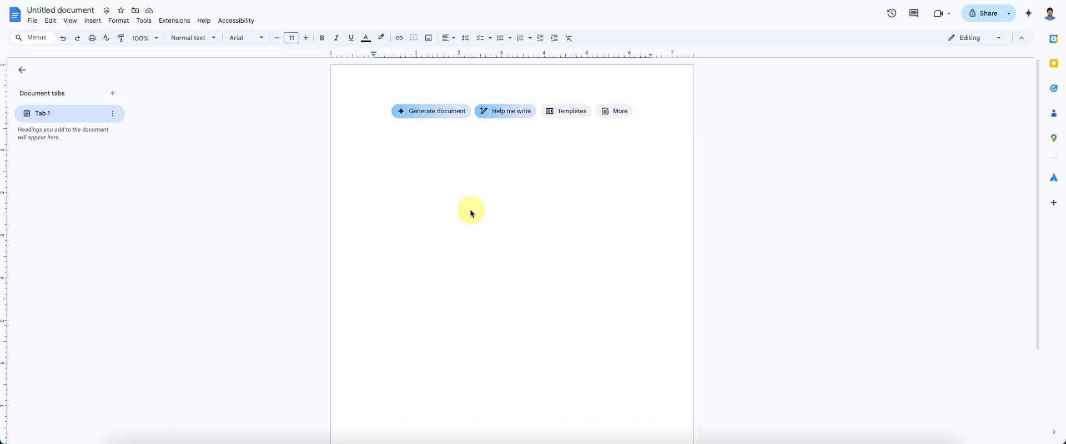
pyautogui.moveTo(491, 177)
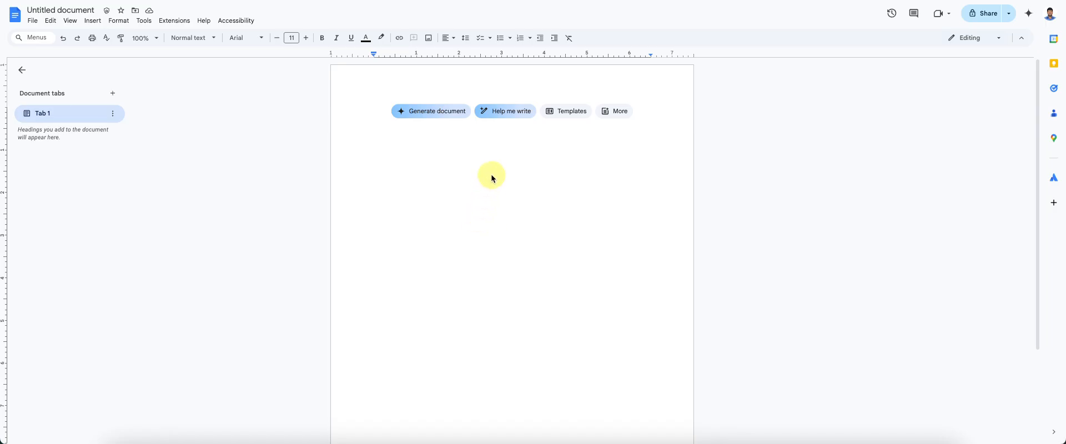
pyautogui.moveTo(466, 116)
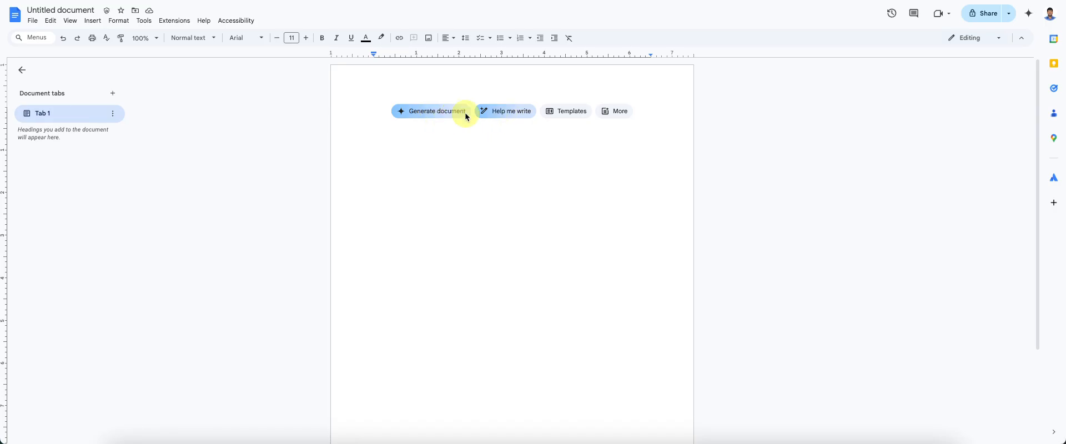
pyautogui.moveTo(512, 112)
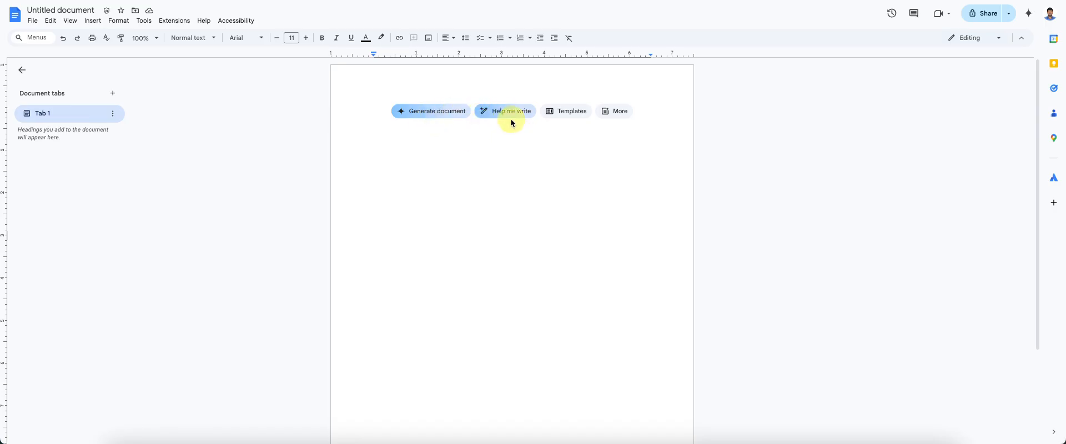
pyautogui.moveTo(487, 146)
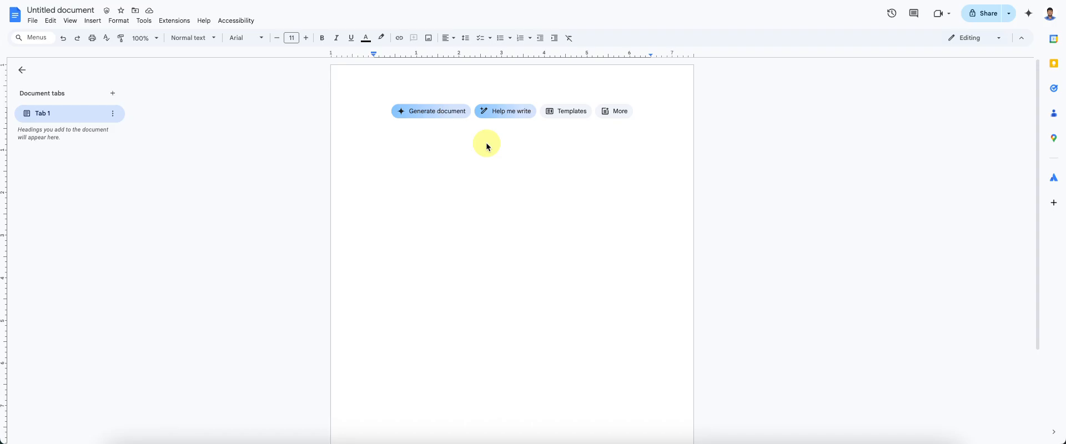
pyautogui.moveTo(431, 111)
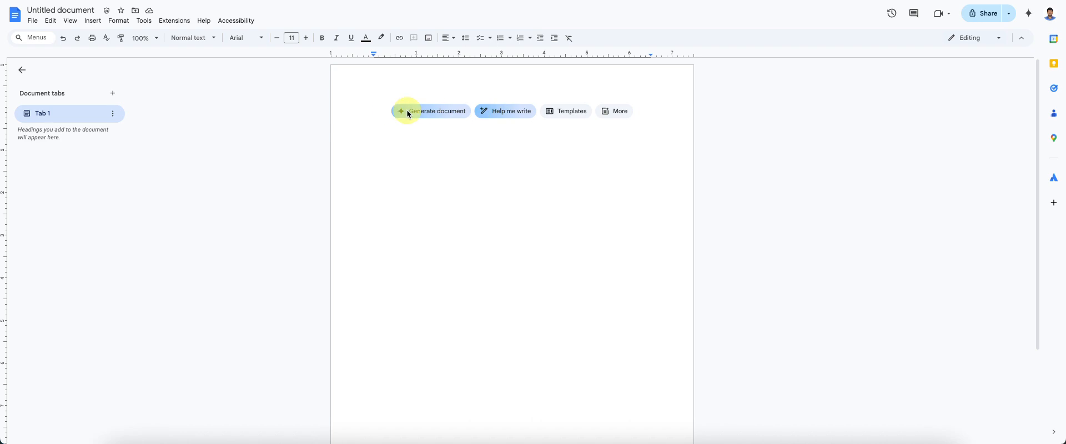
pyautogui.moveTo(508, 111)
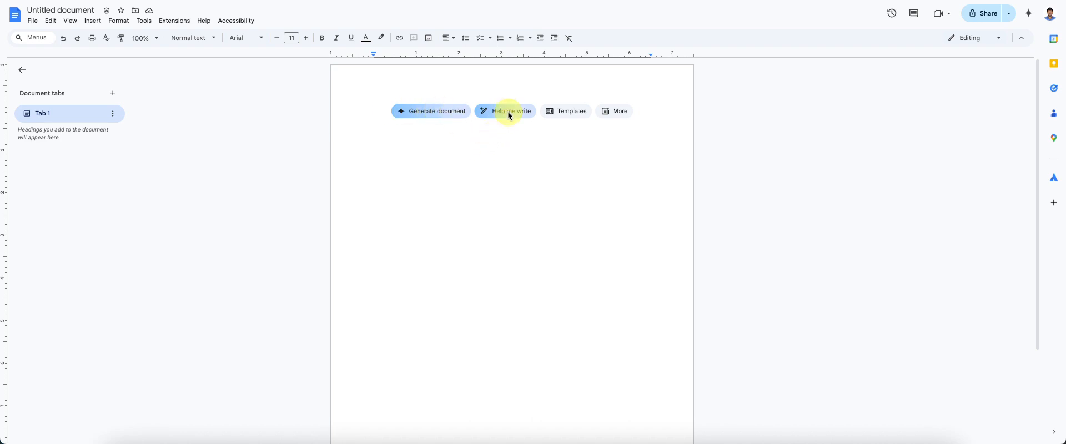
# Step: Write the Help me write prompt 'create a blog post based on the following:' with the Cymbal CRM description
pyautogui.click(374, 111)
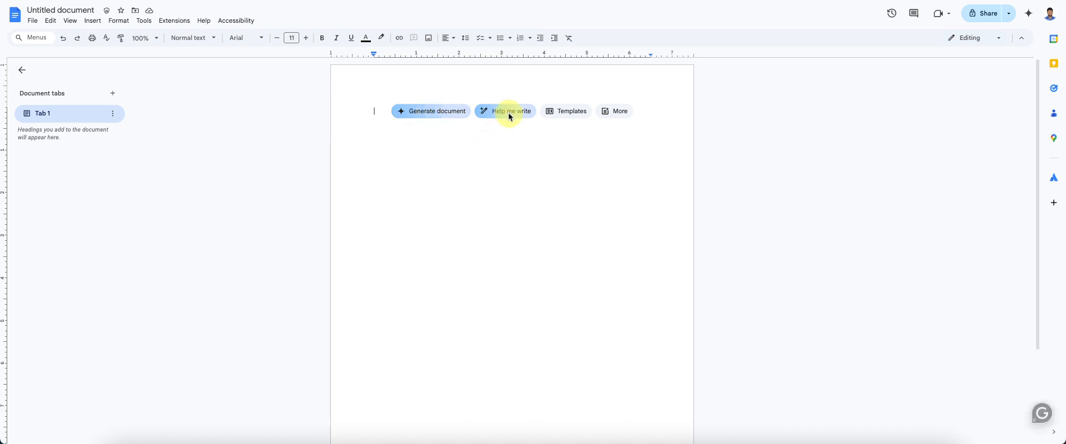
pyautogui.click(510, 111)
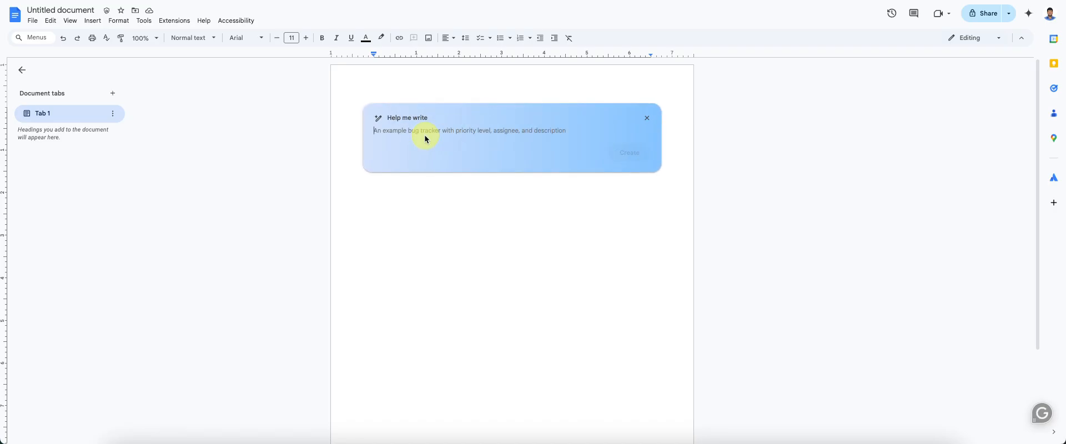
pyautogui.write('w')
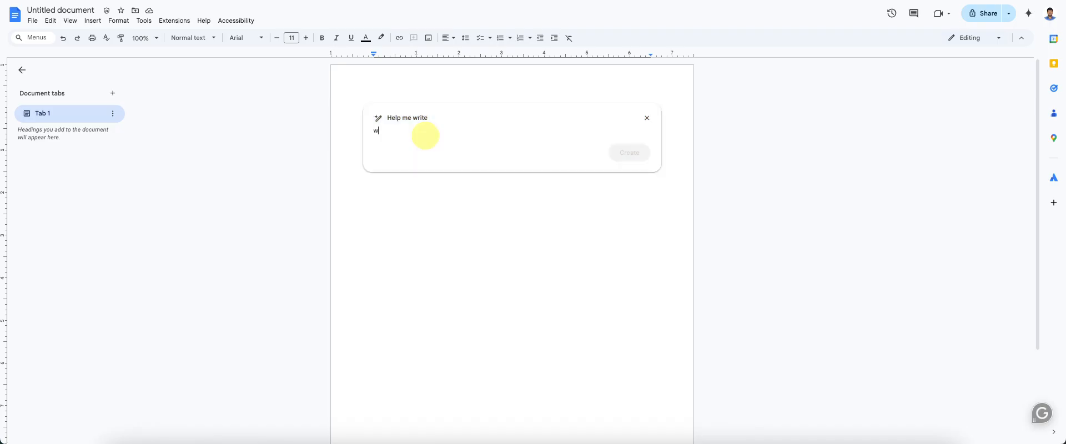
pyautogui.write('cre')
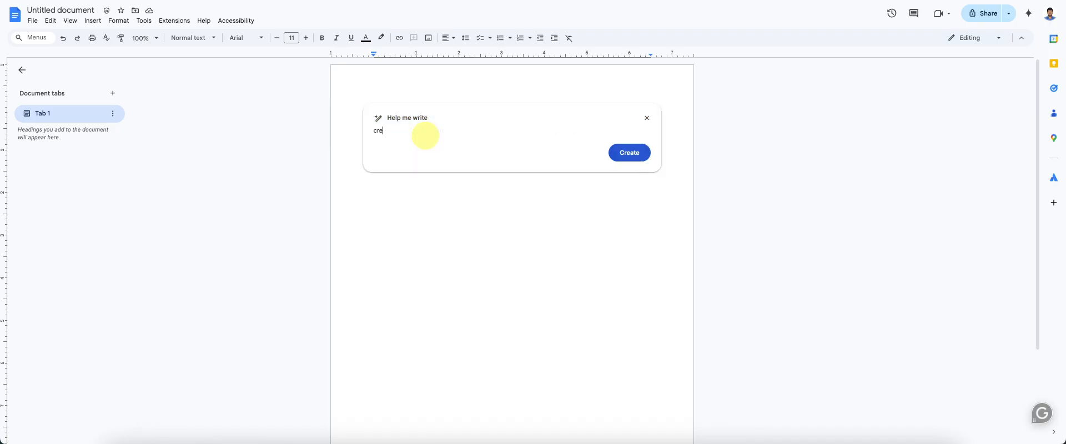
pyautogui.write('ate a')
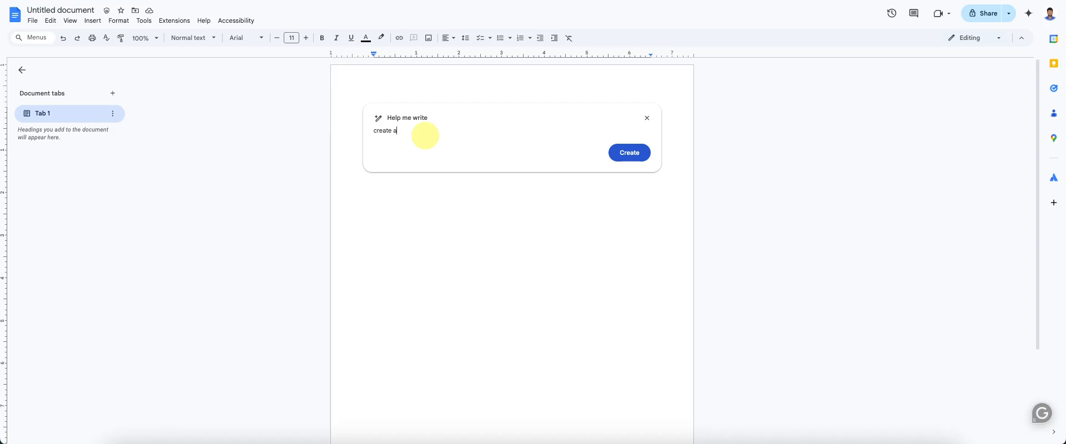
pyautogui.write('blo')
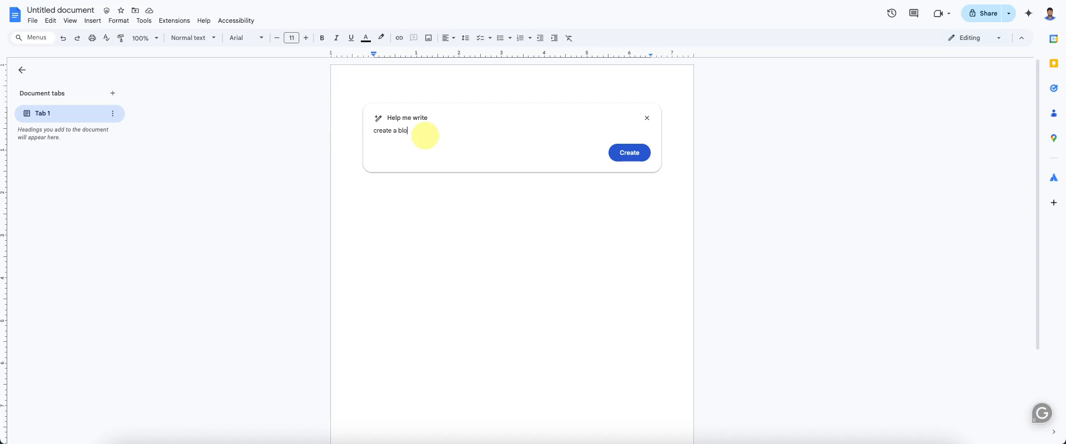
pyautogui.write('g post')
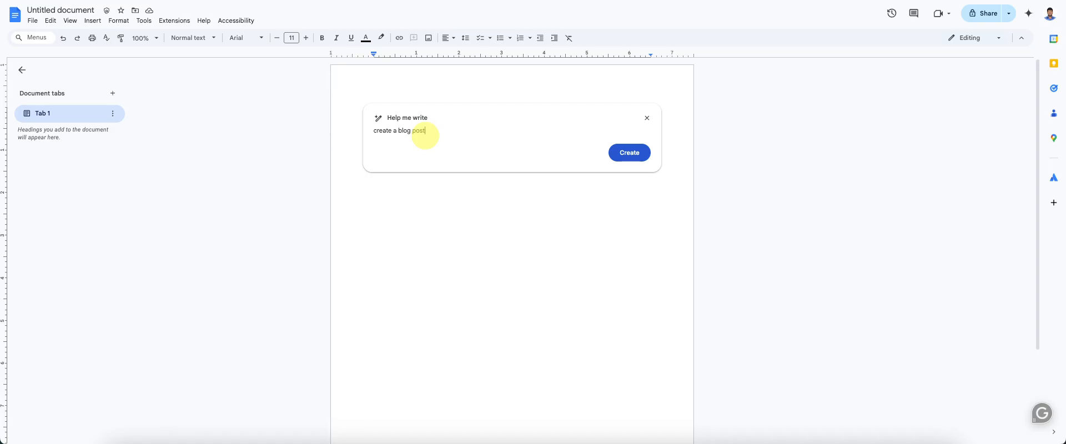
pyautogui.write('ba')
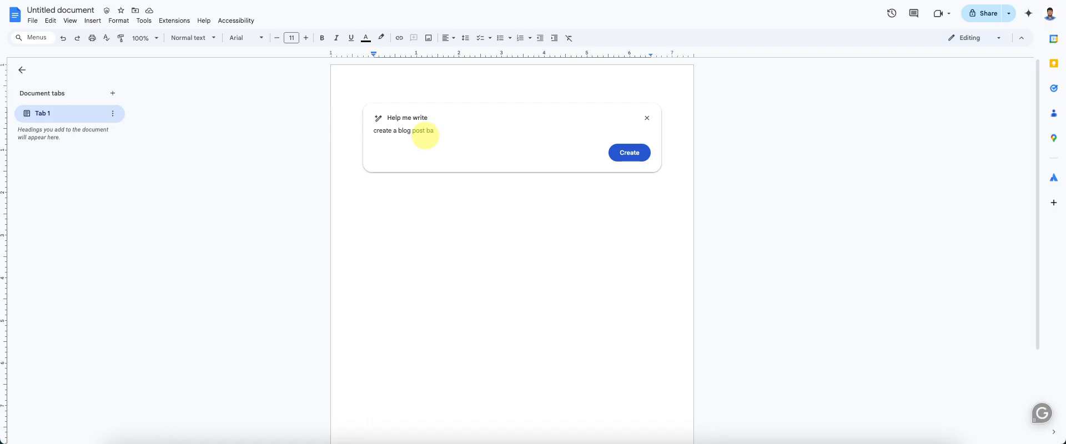
pyautogui.write('sed on the')
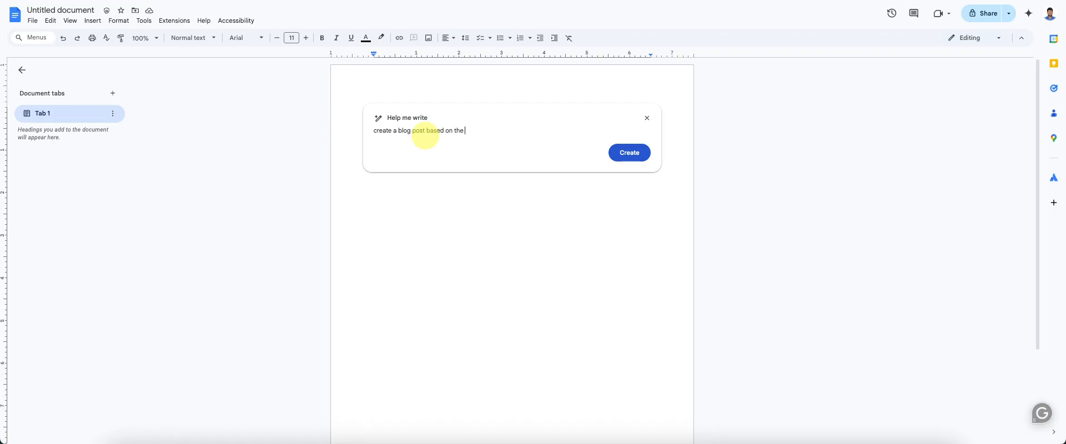
pyautogui.write('following')
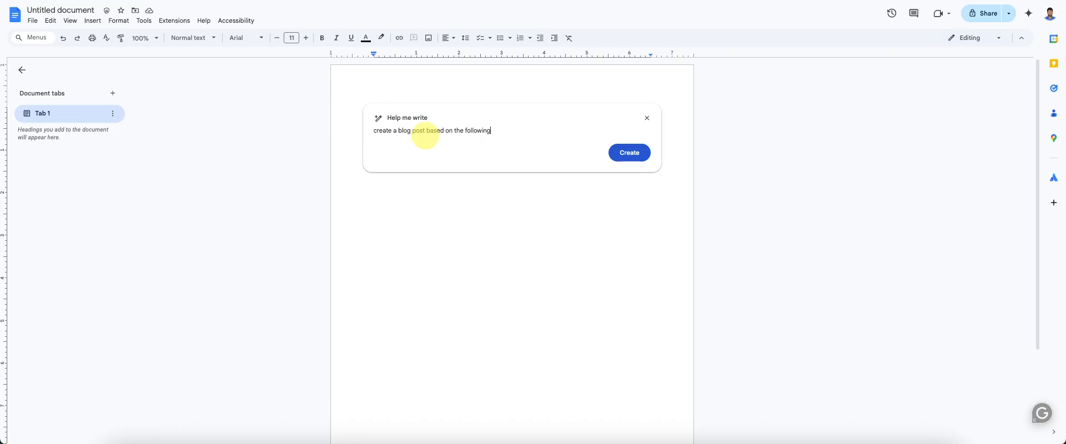
pyautogui.write(':')
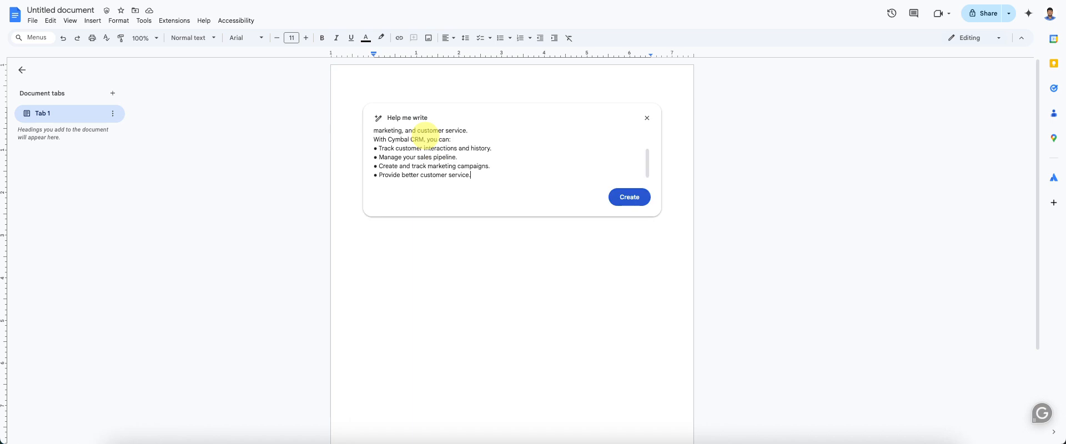
pyautogui.scroll(3)
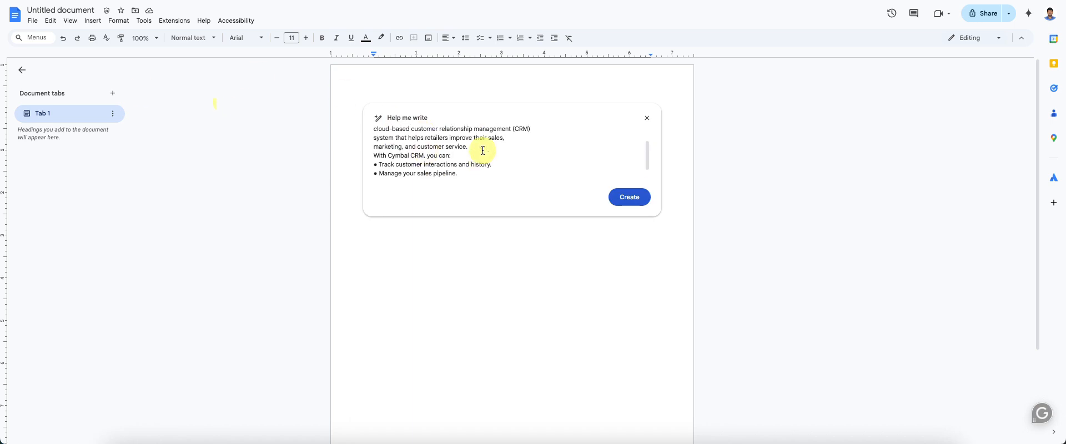
pyautogui.scroll(3)
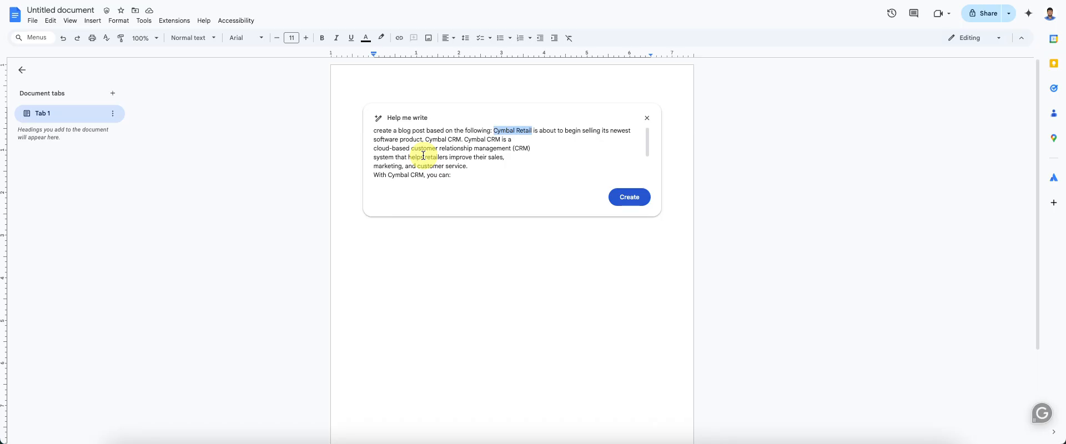
pyautogui.scroll(-3)
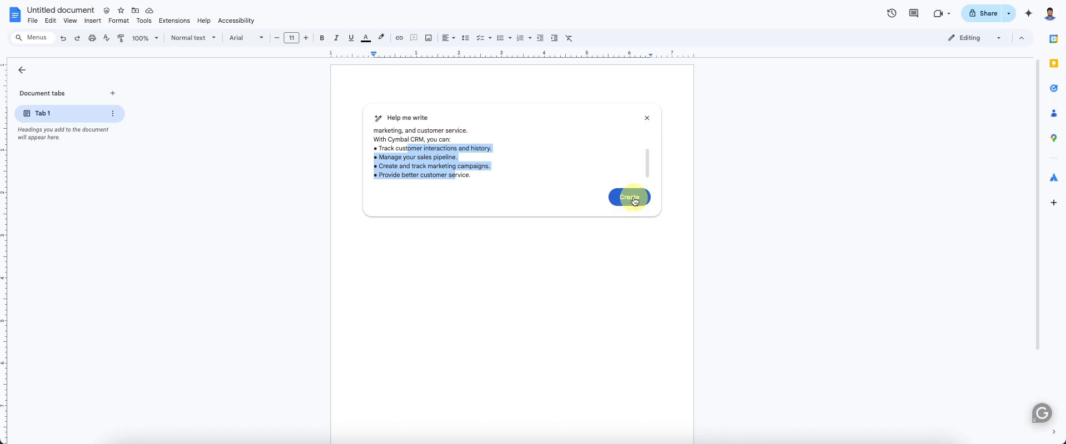
# Step: Generate the Cymbal CRM draft and review it from the benefits table to the Learn More section
pyautogui.click(628, 197)
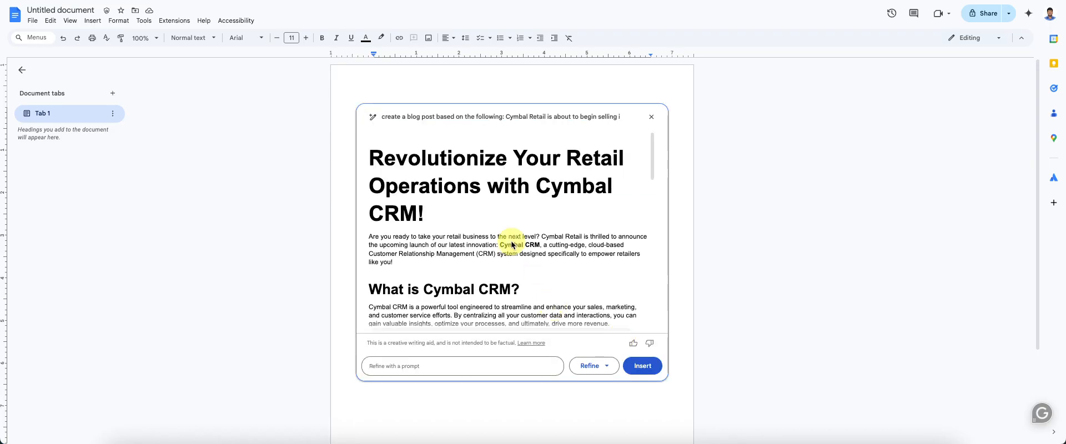
pyautogui.scroll(-3)
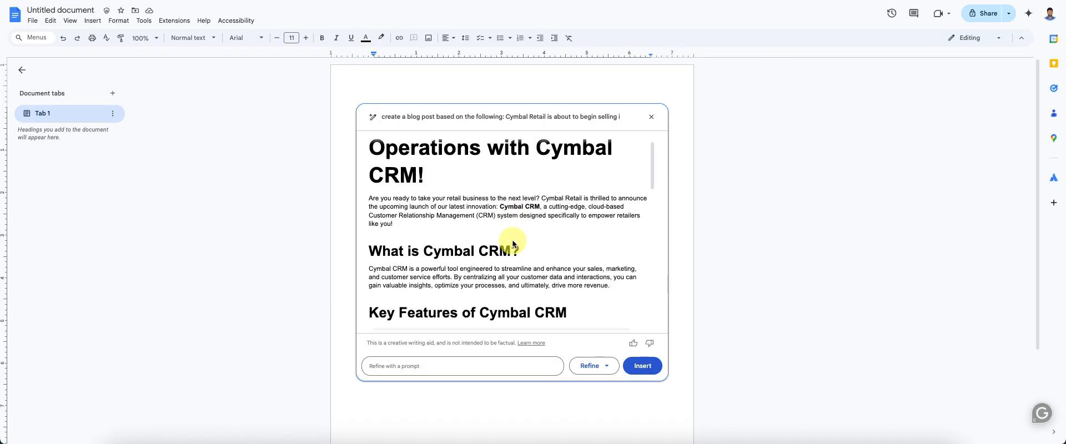
pyautogui.scroll(3)
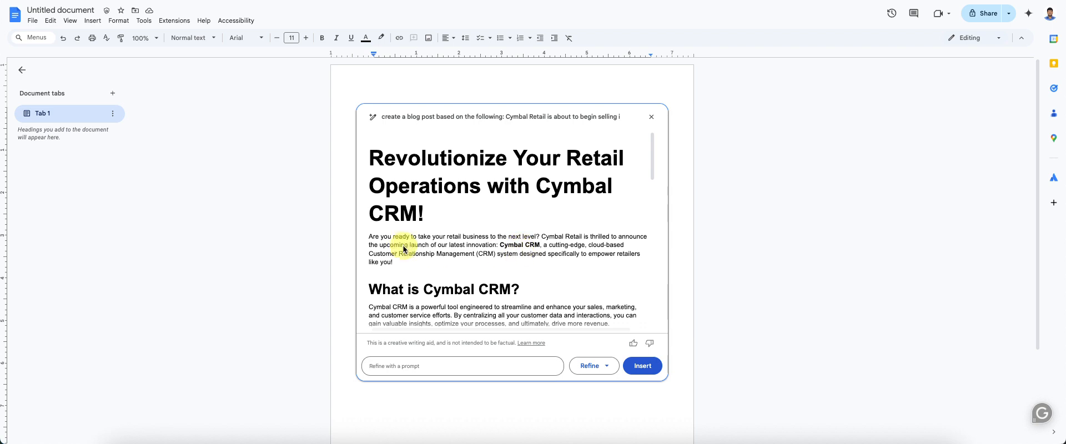
pyautogui.moveTo(484, 238)
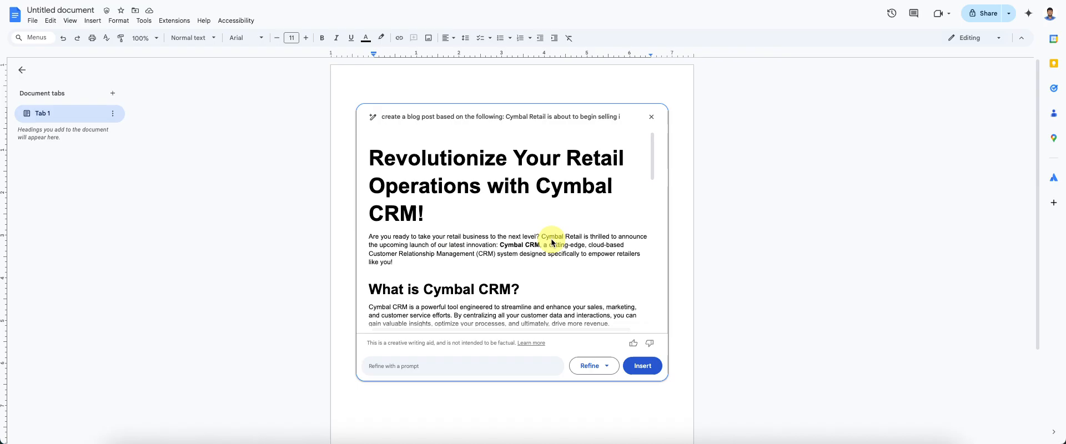
pyautogui.scroll(-3)
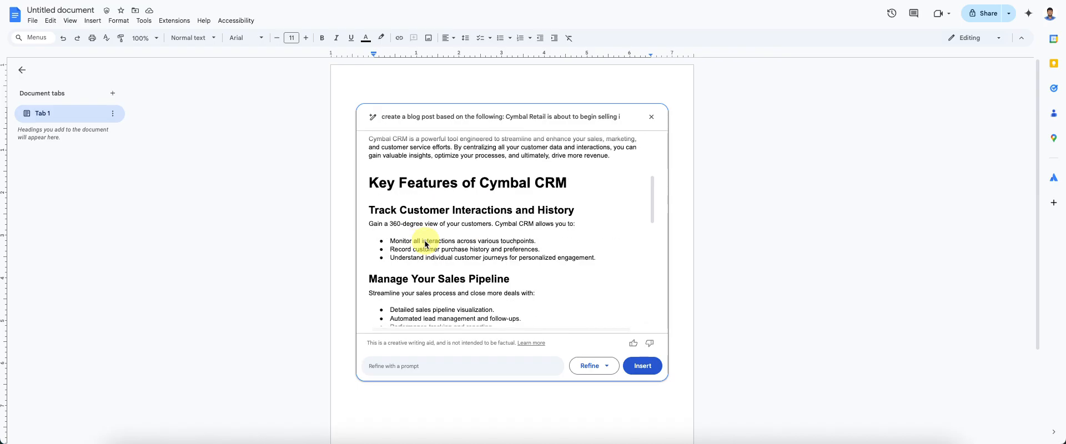
pyautogui.scroll(-3)
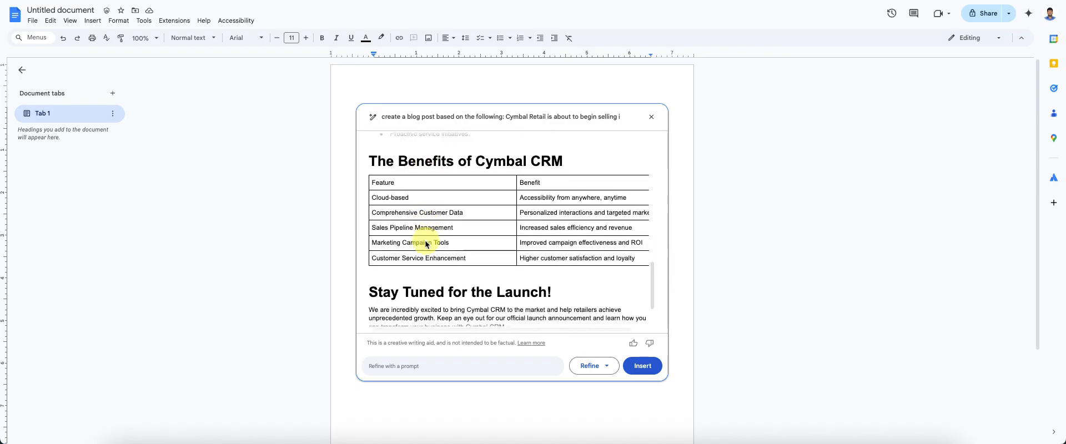
pyautogui.moveTo(465, 245)
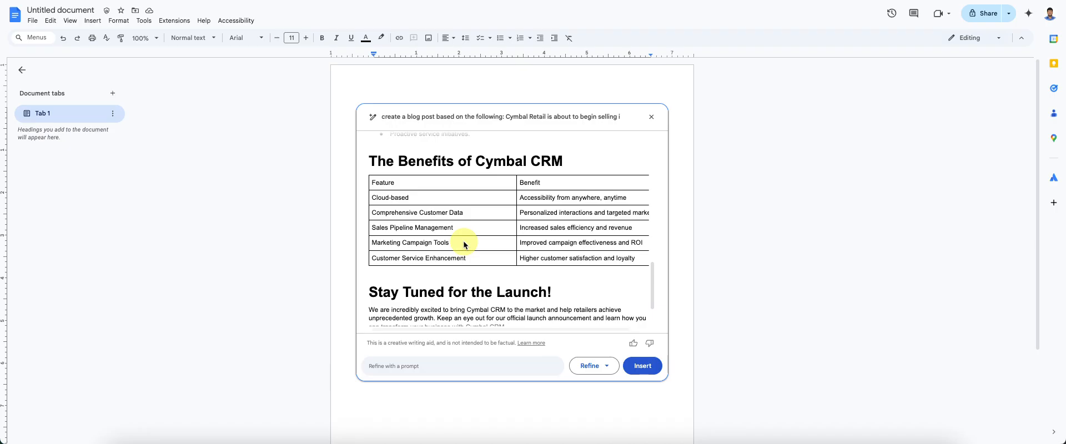
pyautogui.scroll(-3)
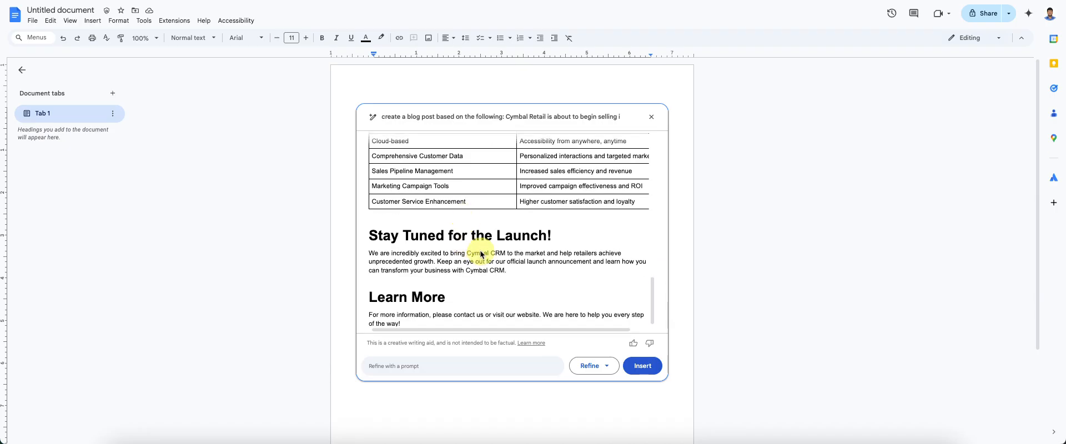
pyautogui.scroll(3)
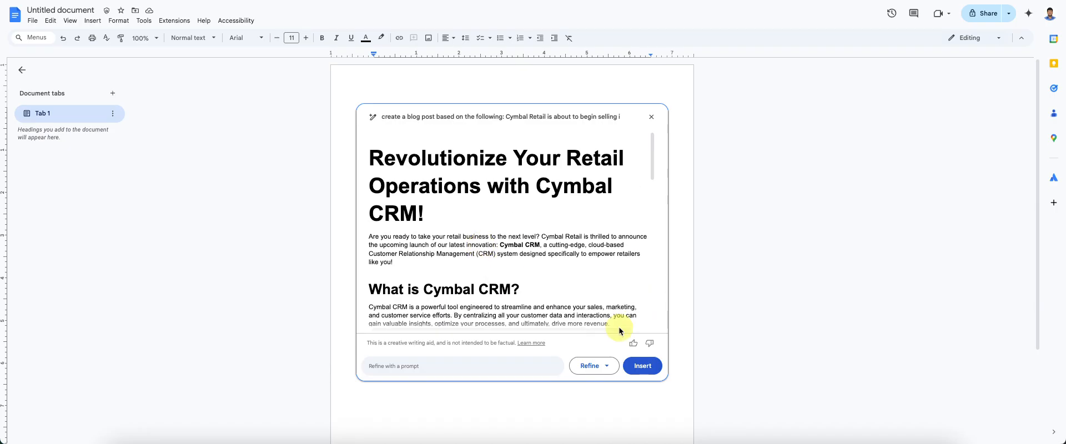
pyautogui.moveTo(515, 222)
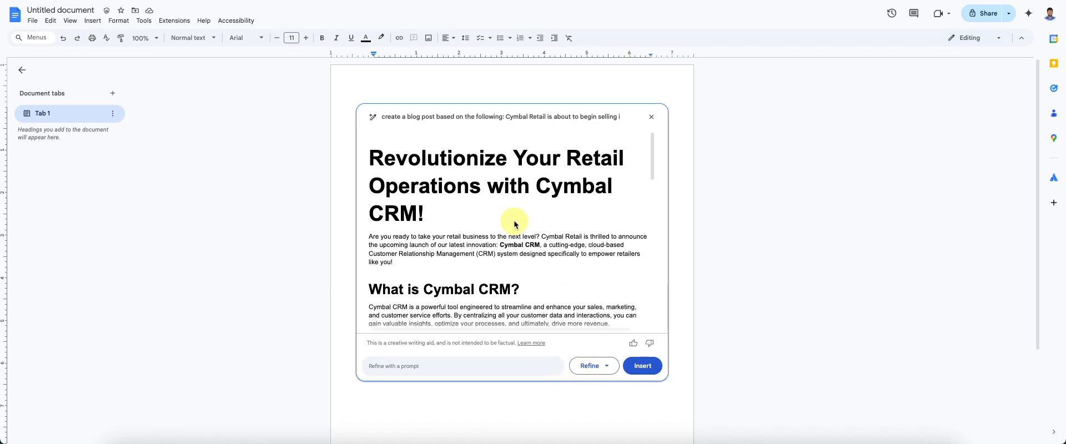
pyautogui.moveTo(556, 254)
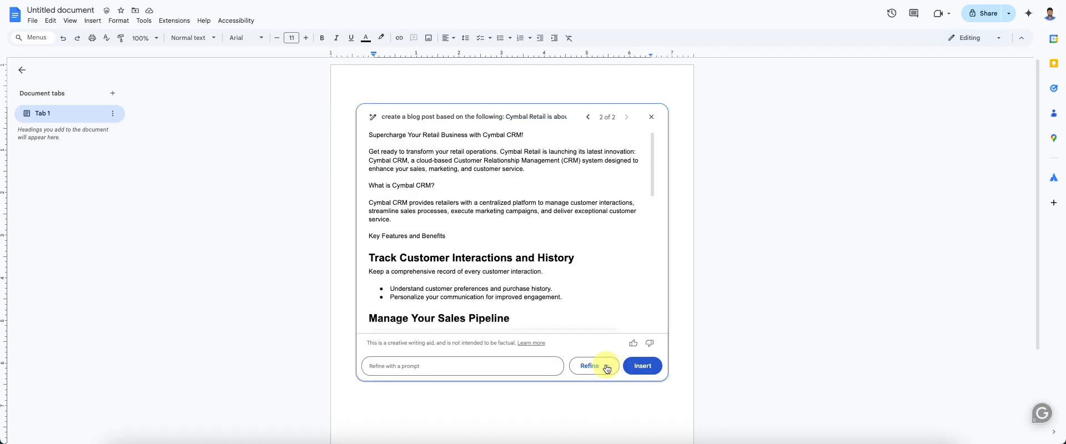
# Step: Refine with Shorten to make version 3 of 3, compare it, and settle on version 2 of 3
pyautogui.click(588, 366)
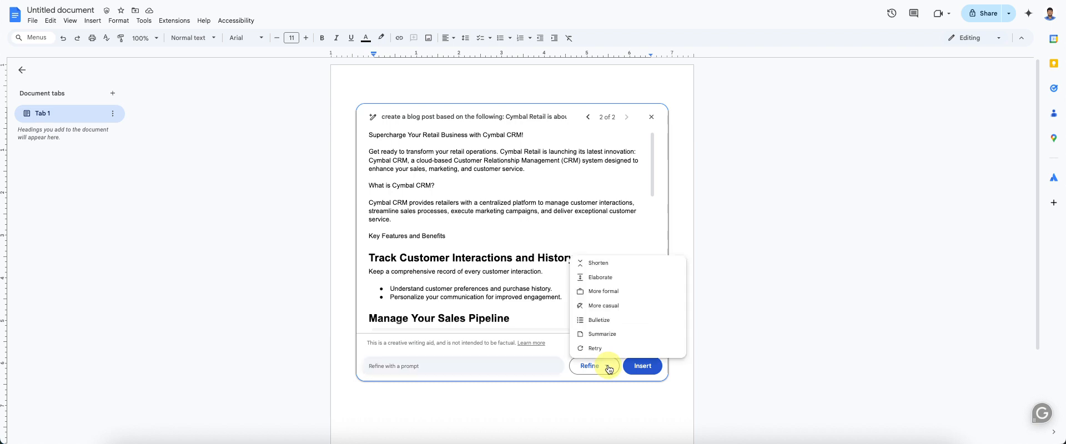
pyautogui.moveTo(596, 348)
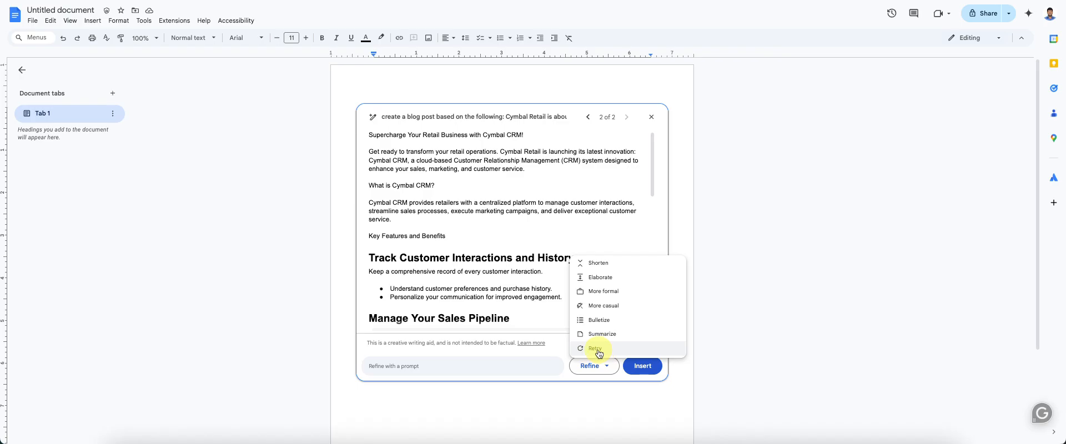
pyautogui.moveTo(601, 334)
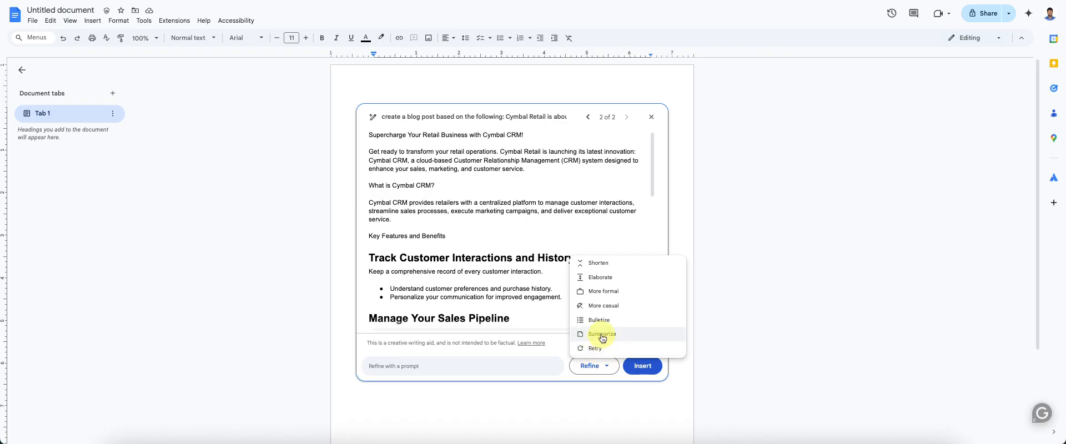
pyautogui.moveTo(600, 320)
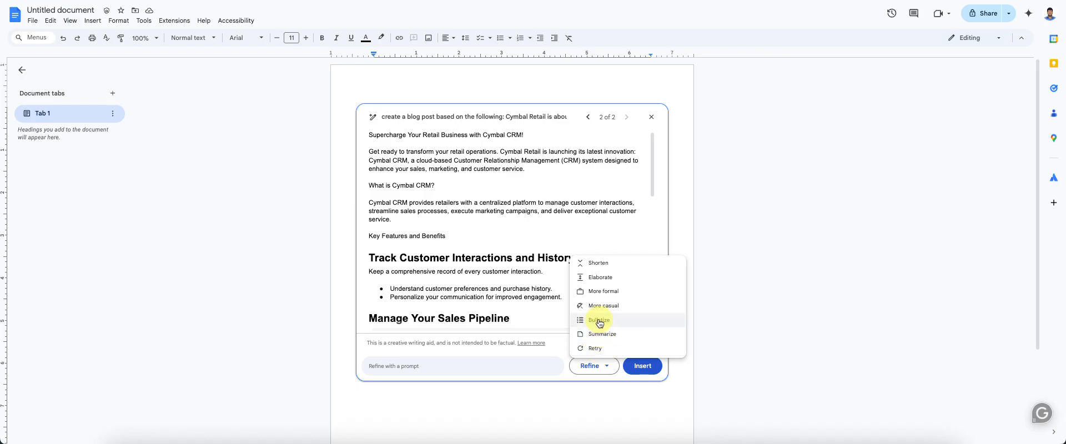
pyautogui.moveTo(603, 305)
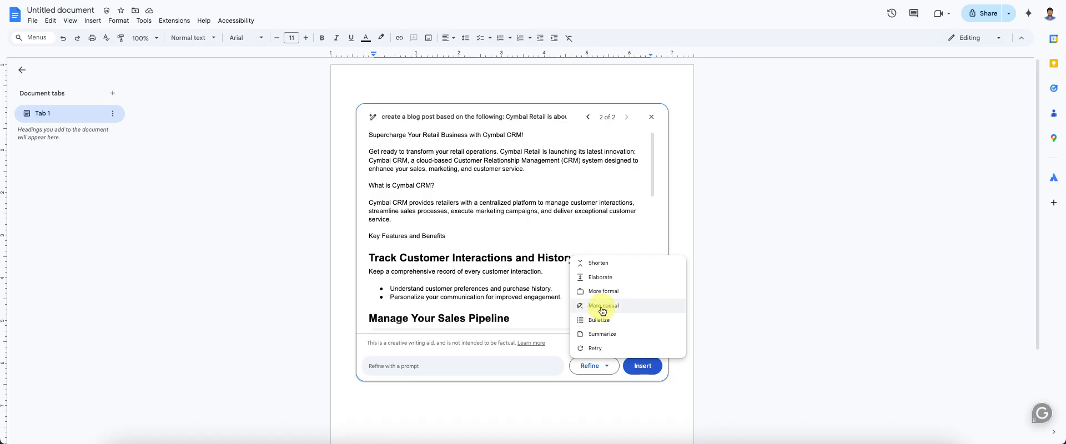
pyautogui.moveTo(645, 311)
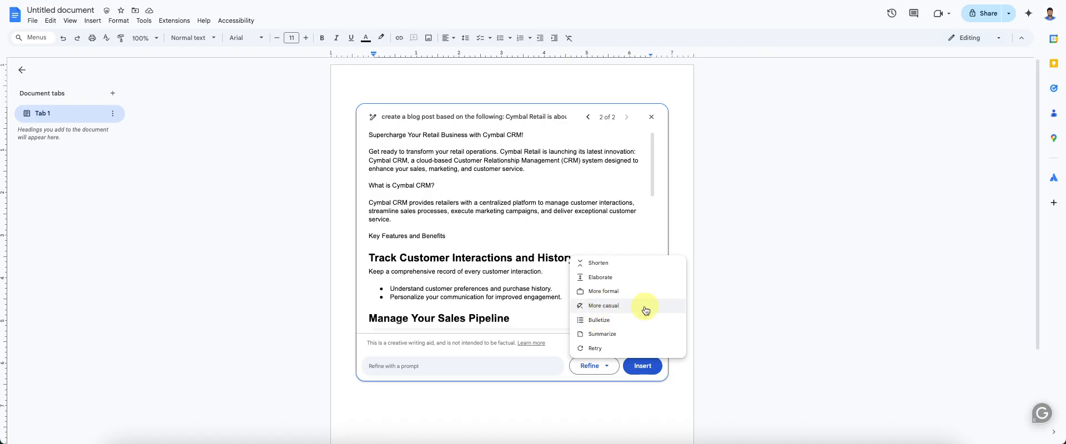
pyautogui.moveTo(638, 300)
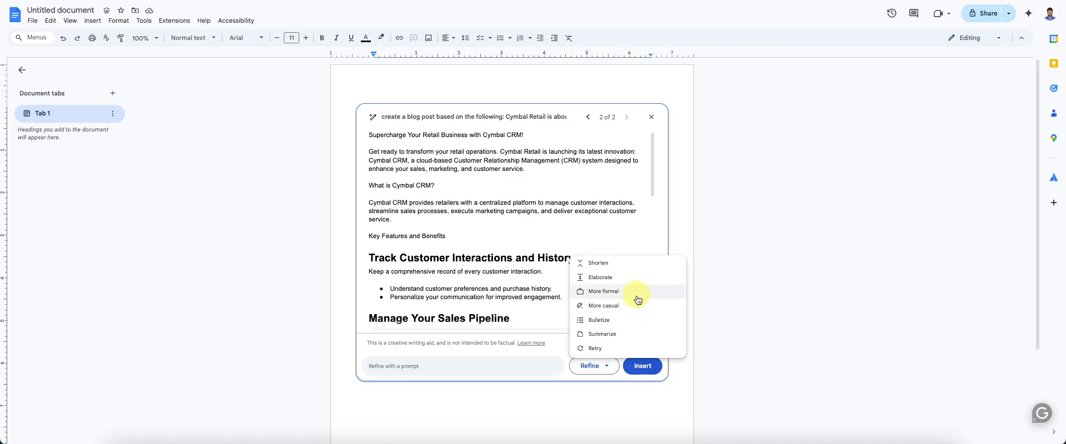
pyautogui.moveTo(629, 263)
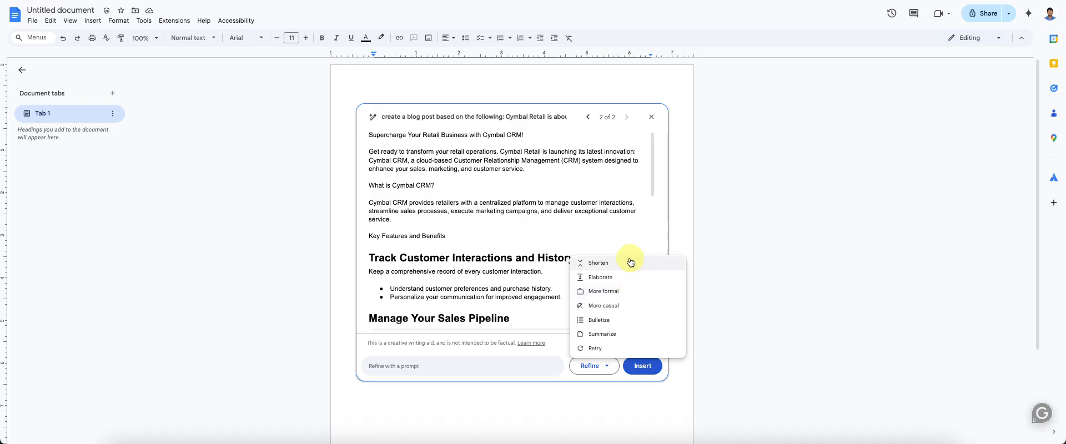
pyautogui.moveTo(629, 277)
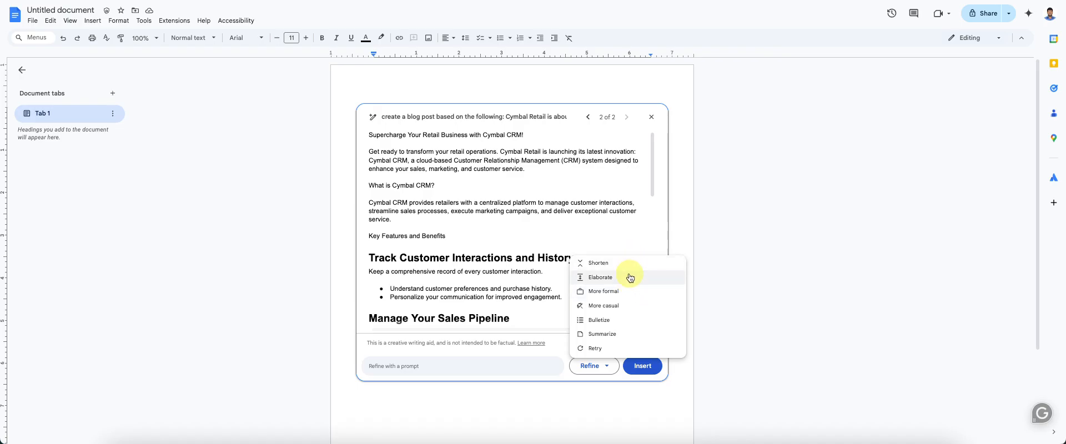
pyautogui.moveTo(621, 335)
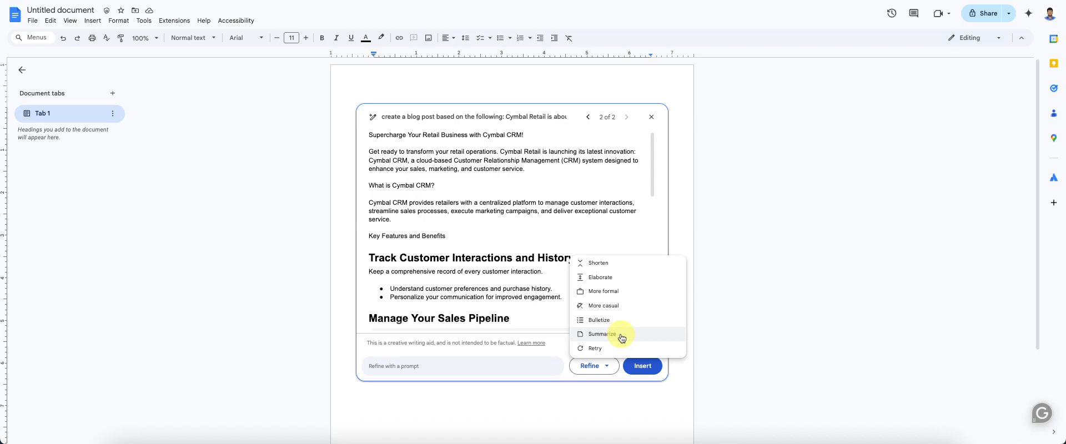
pyautogui.moveTo(620, 266)
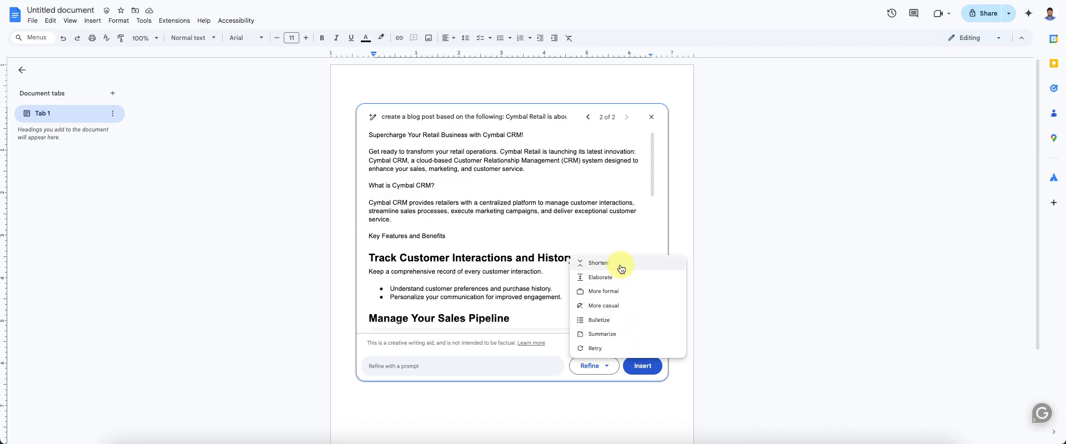
pyautogui.moveTo(597, 166)
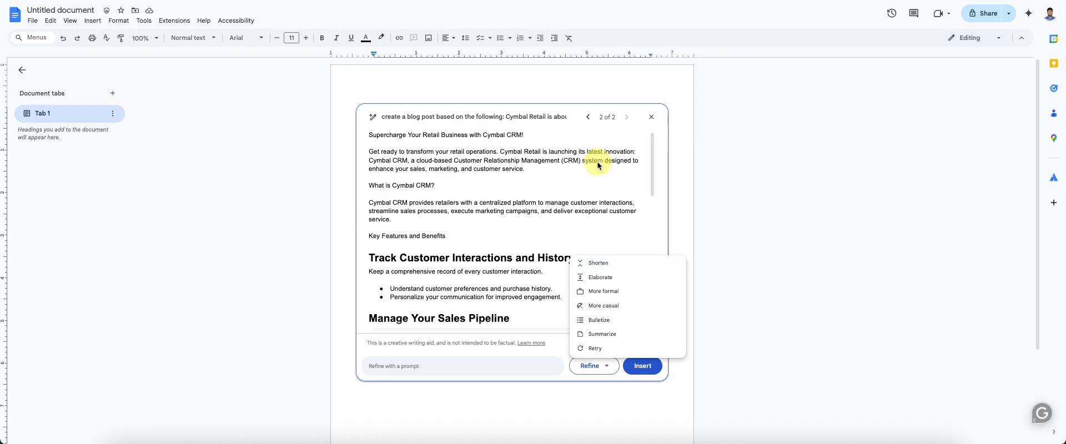
pyautogui.moveTo(612, 263)
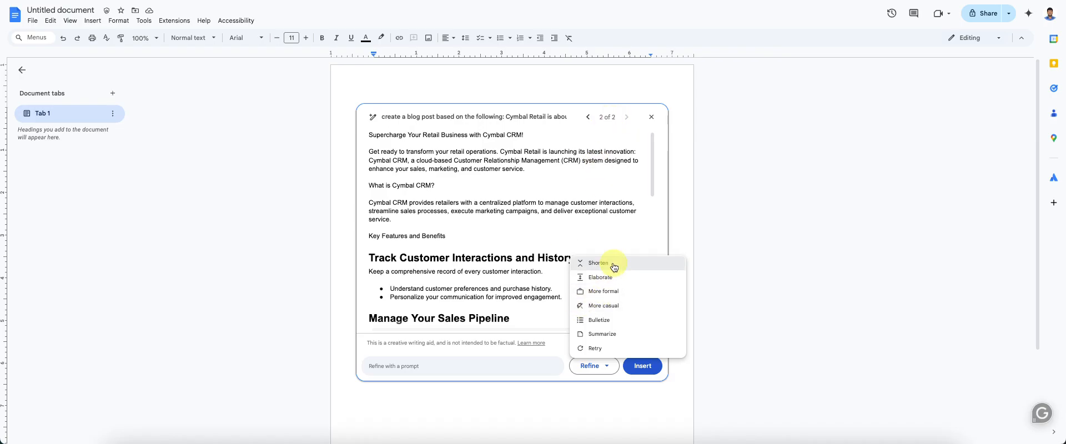
pyautogui.click(598, 264)
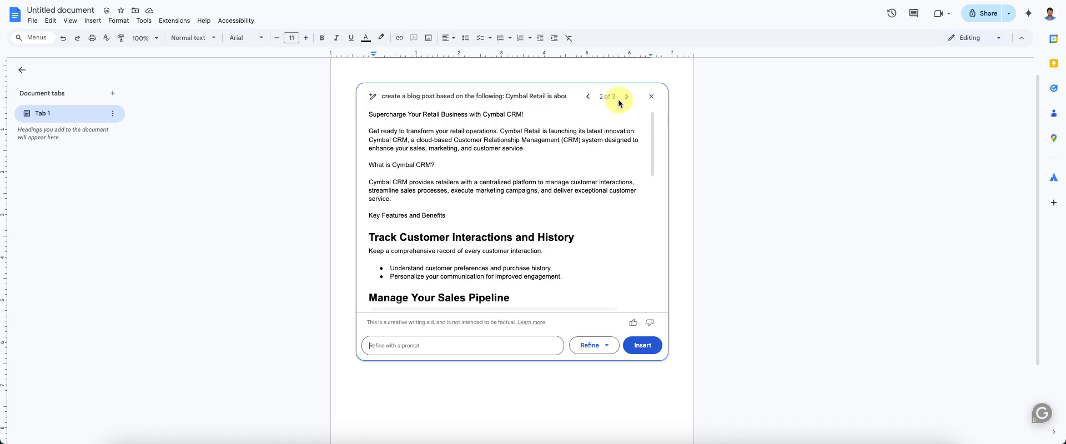
pyautogui.click(623, 96)
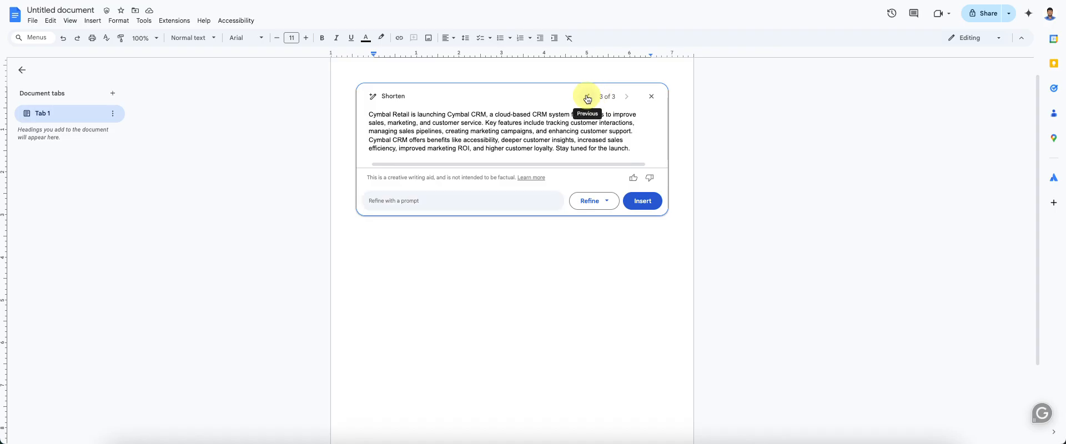
pyautogui.click(587, 96)
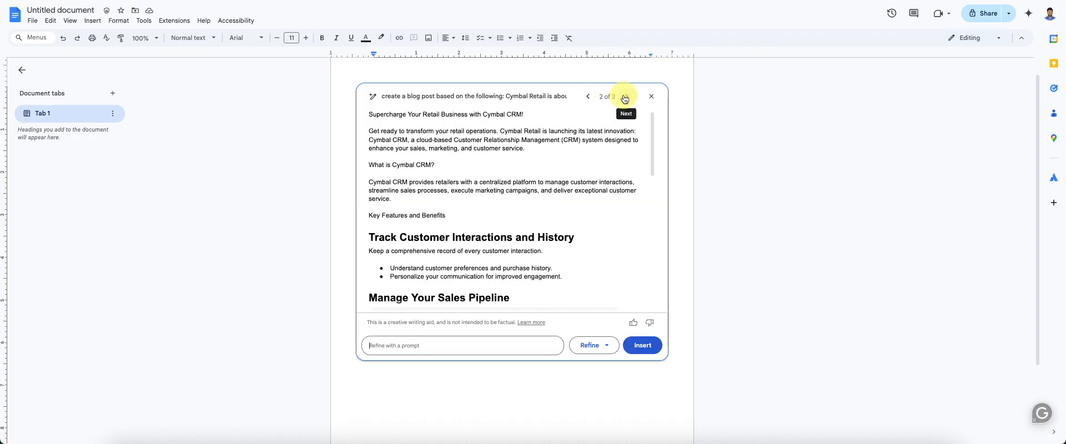
pyautogui.click(624, 96)
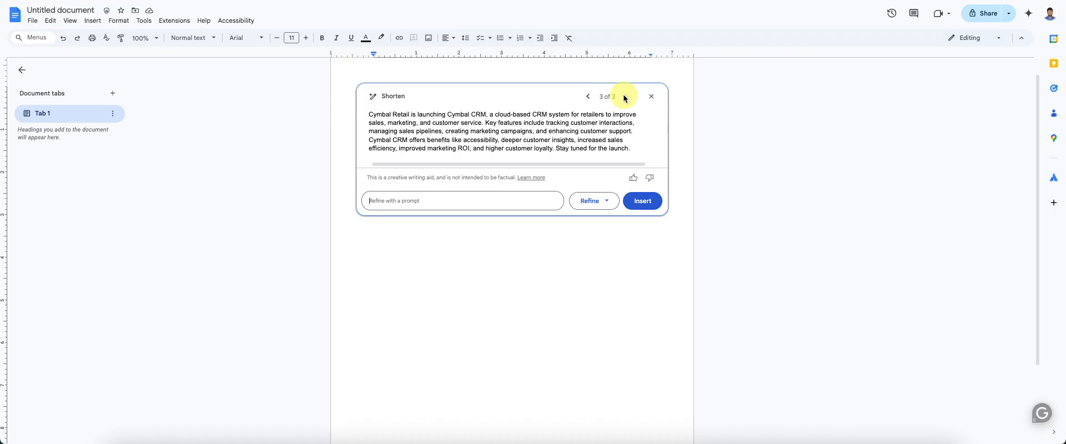
pyautogui.click(593, 201)
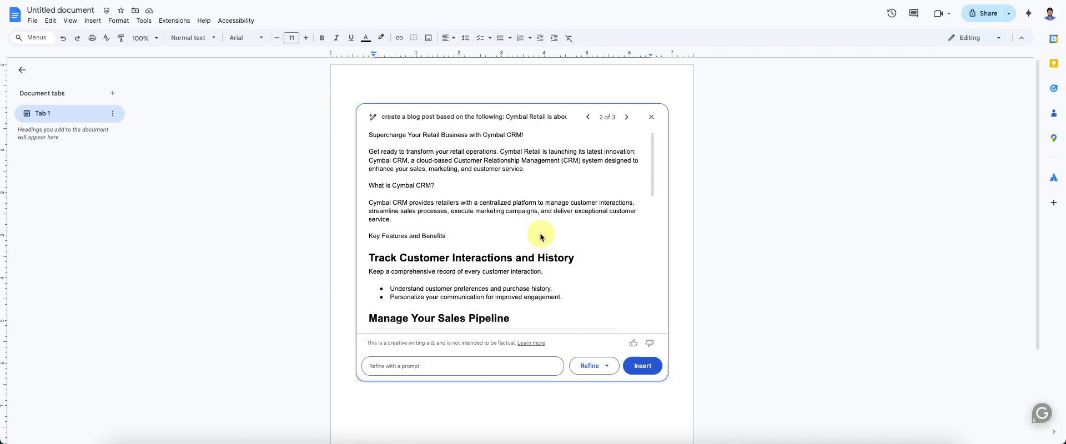
pyautogui.moveTo(510, 235)
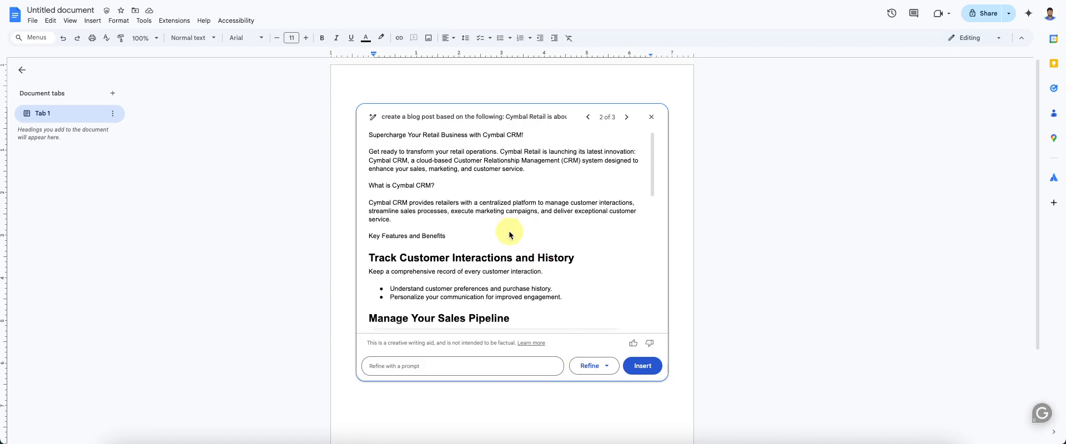
# Step: Refine with More formal to produce version 4 of 4 of the Cymbal CRM post
pyautogui.scroll(-3)
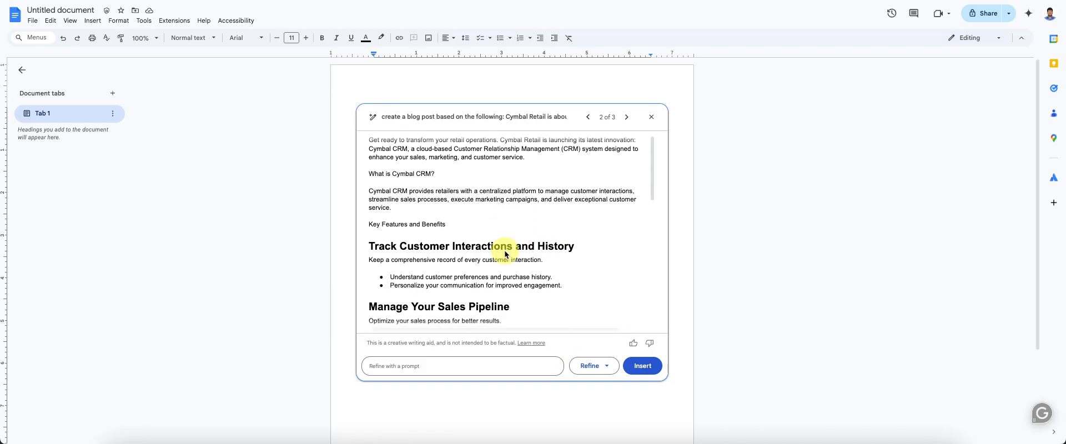
pyautogui.click(590, 365)
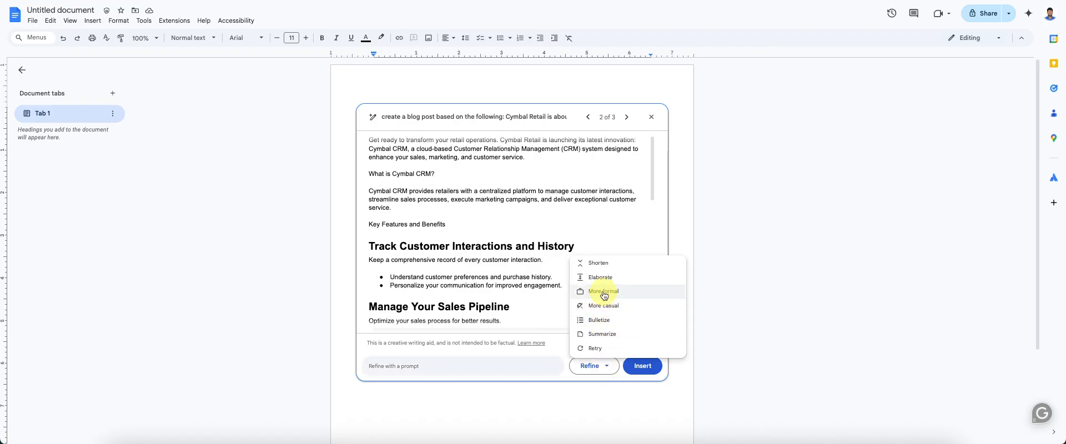
pyautogui.click(605, 291)
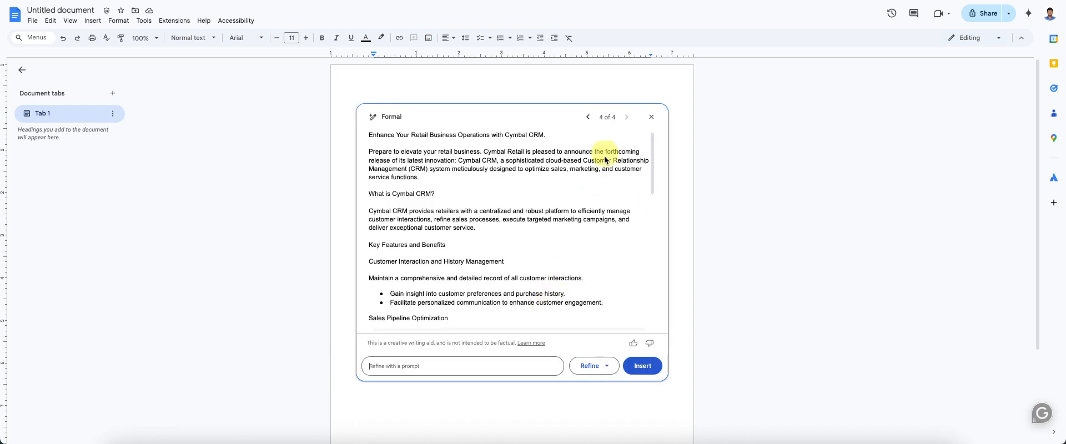
pyautogui.moveTo(588, 118)
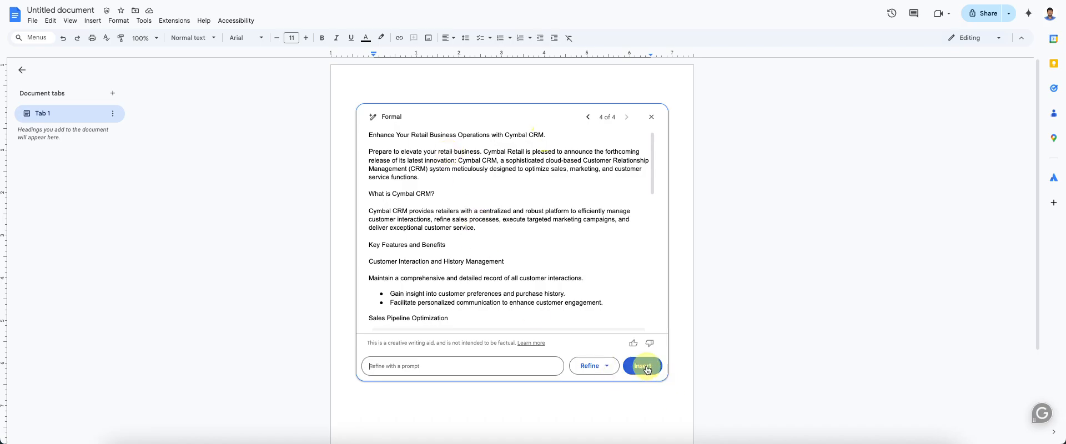
pyautogui.click(641, 366)
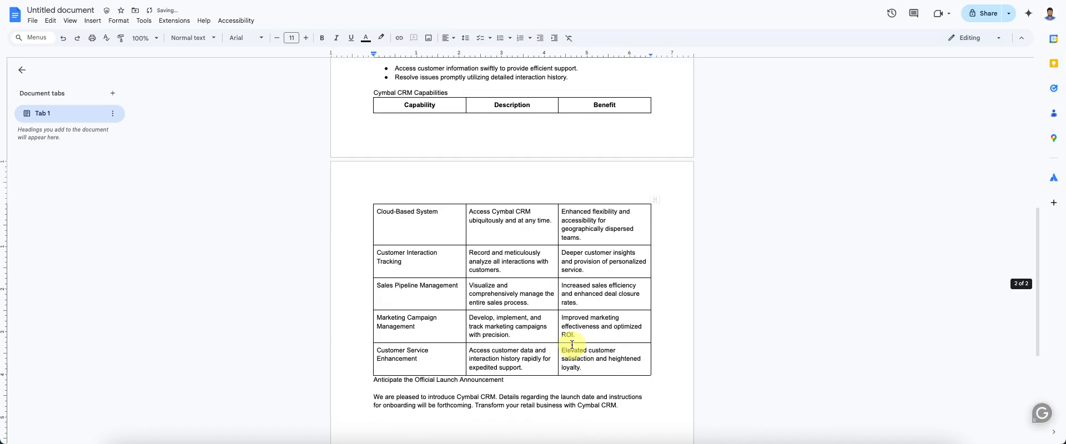
pyautogui.scroll(3)
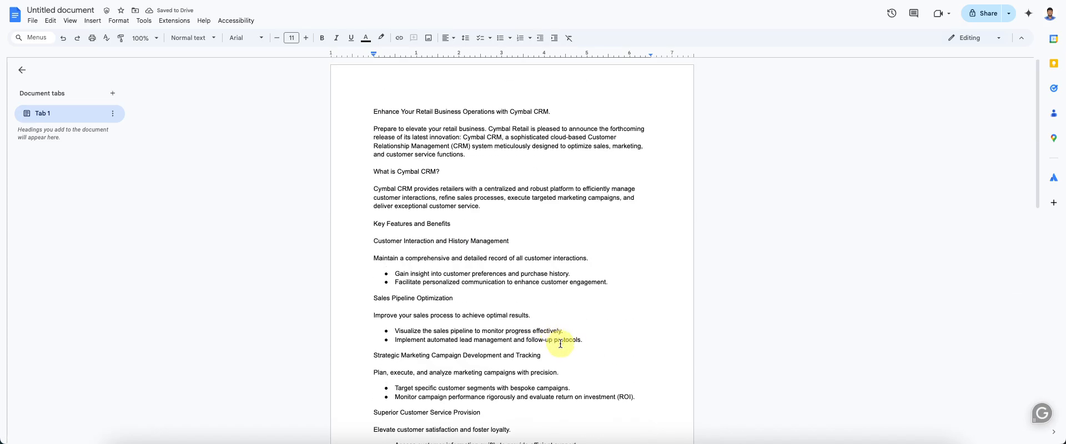
pyautogui.scroll(-3)
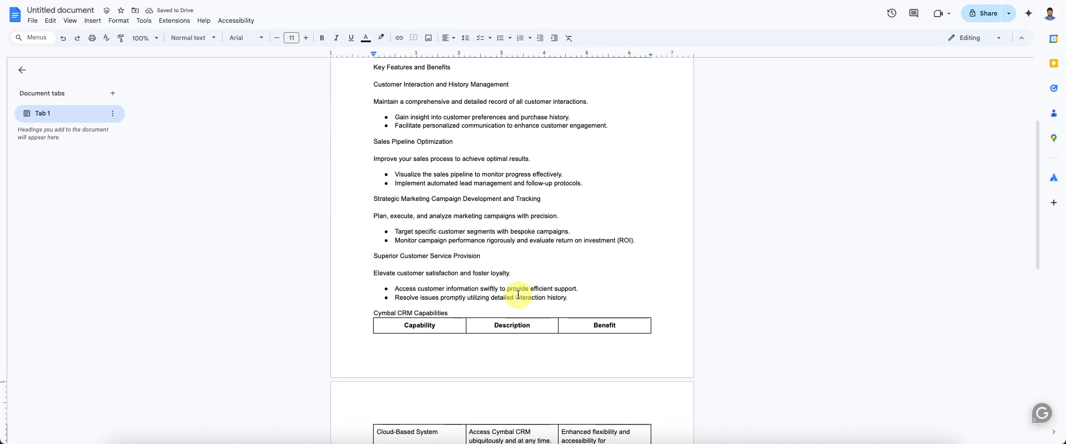
pyautogui.scroll(-3)
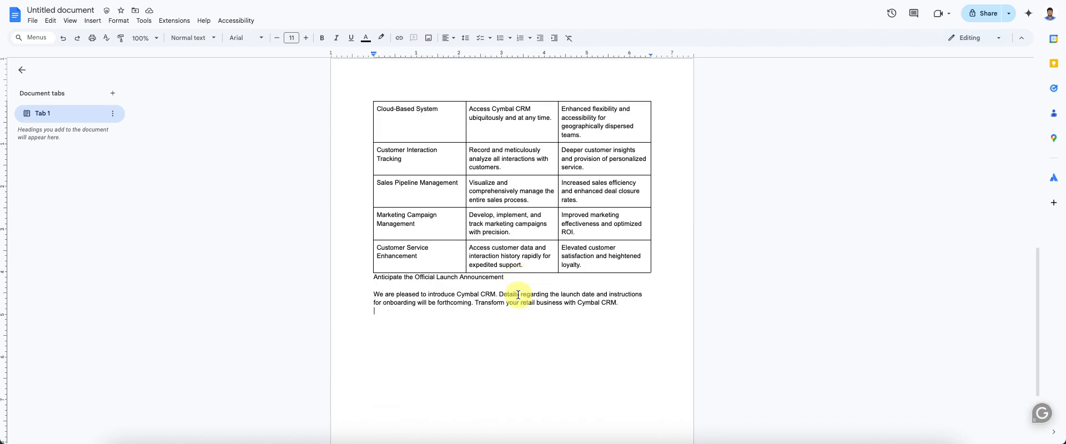
pyautogui.scroll(3)
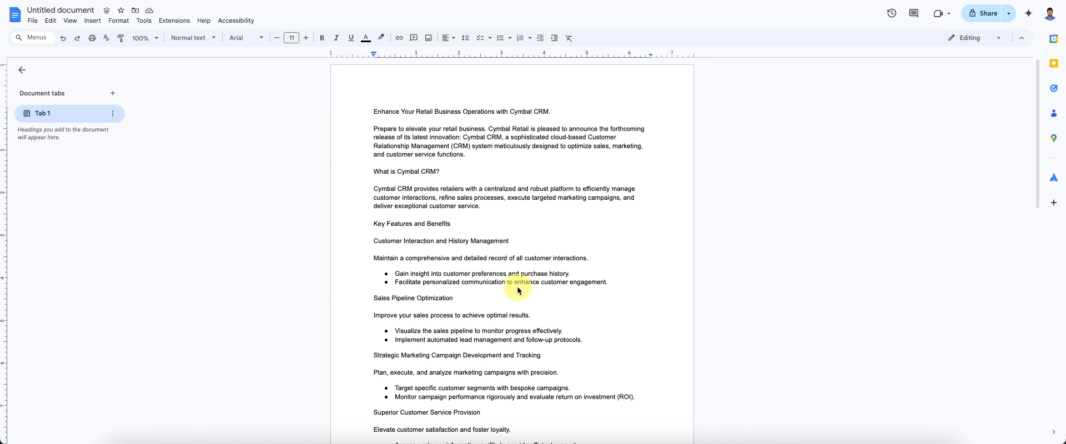
pyautogui.moveTo(548, 206)
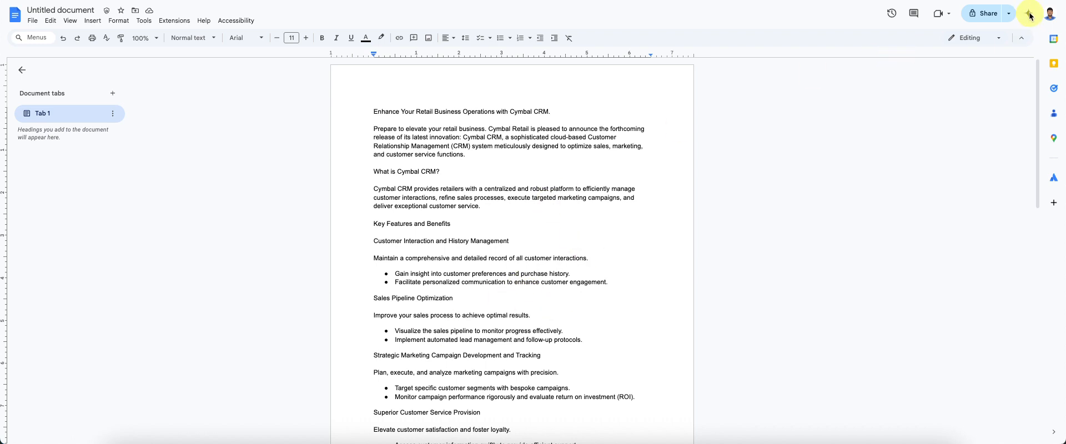
# Step: Show Gemini's full suggestion list in the side panel and filter it to the Ask category
pyautogui.click(454, 298)
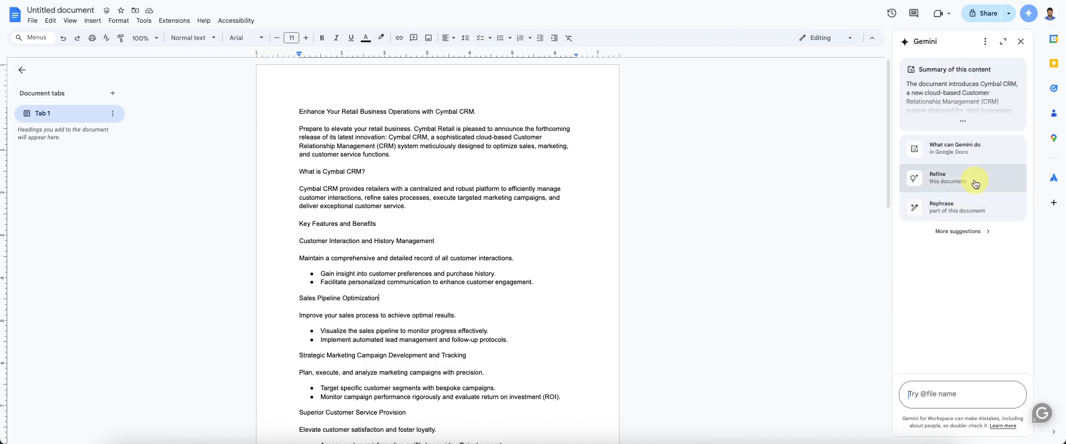
pyautogui.moveTo(962, 231)
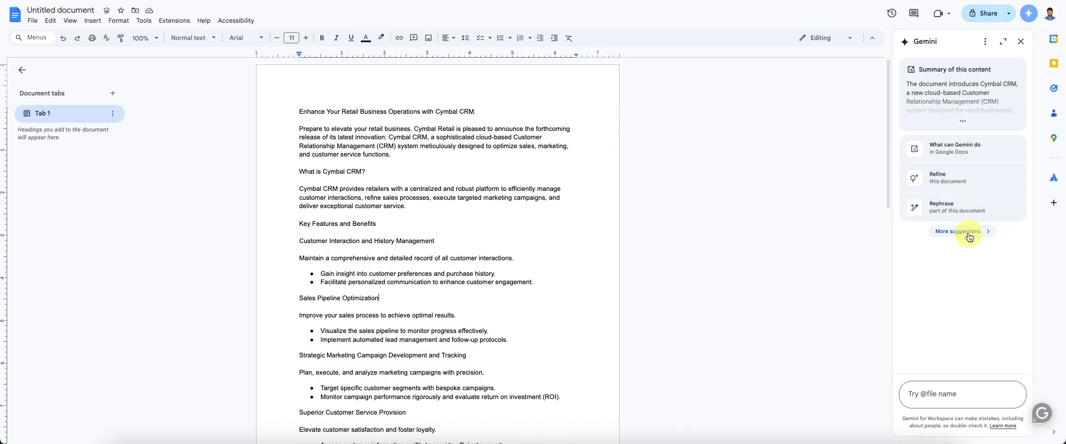
pyautogui.click(957, 232)
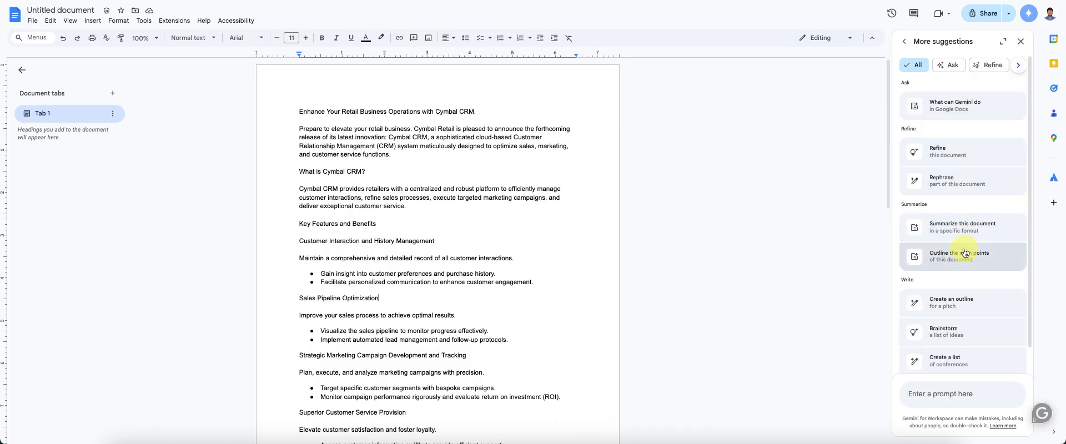
pyautogui.moveTo(962, 253)
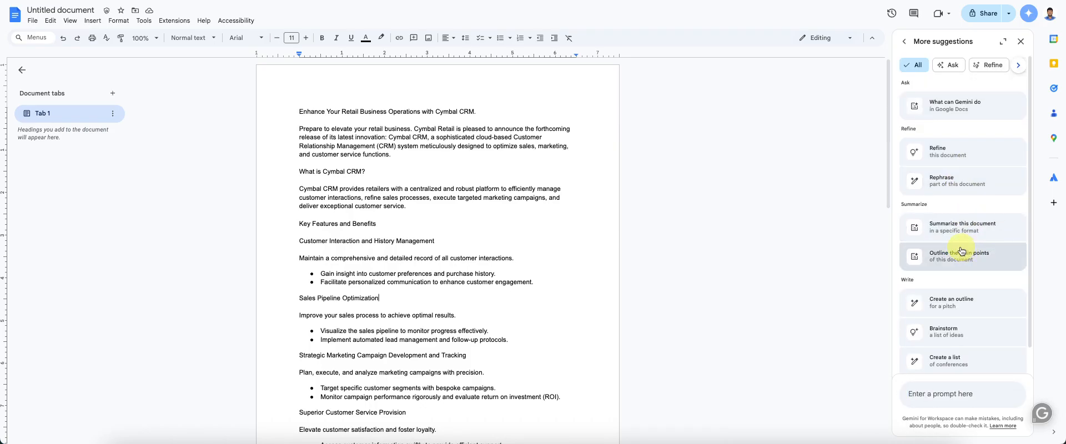
pyautogui.scroll(-3)
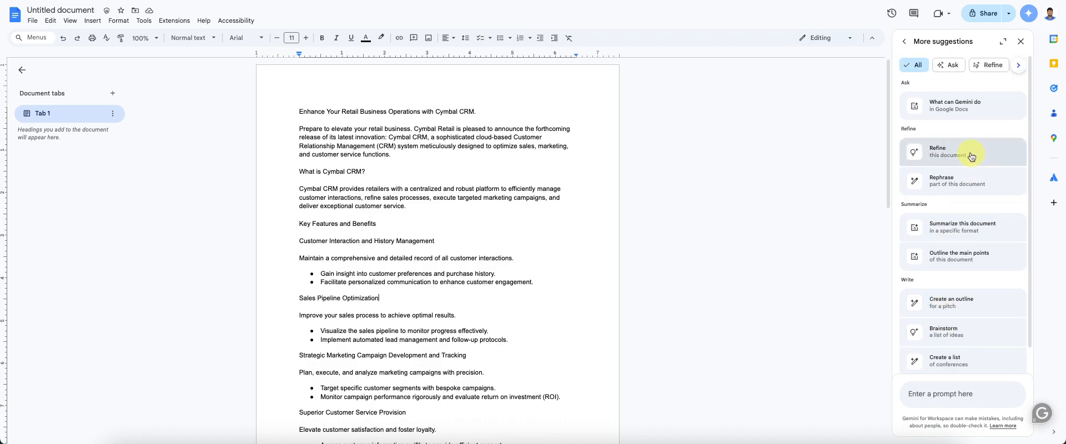
pyautogui.click(945, 64)
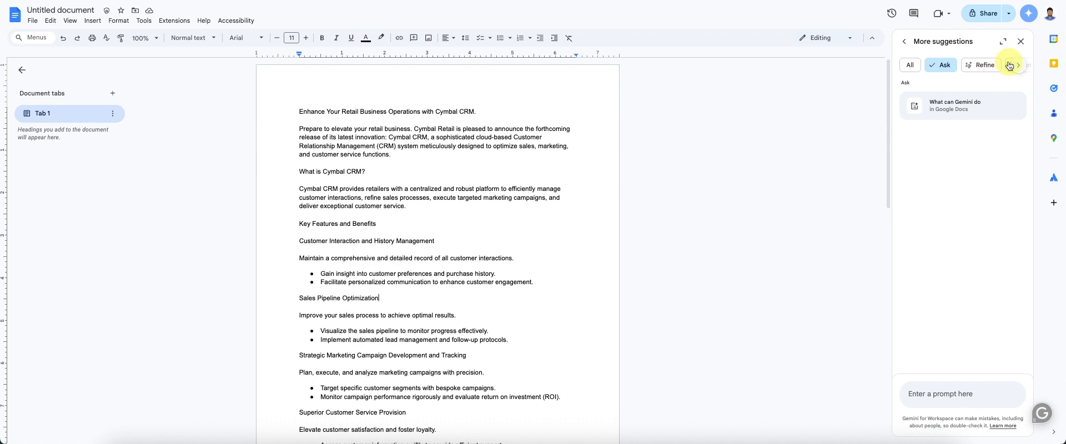
pyautogui.click(1018, 65)
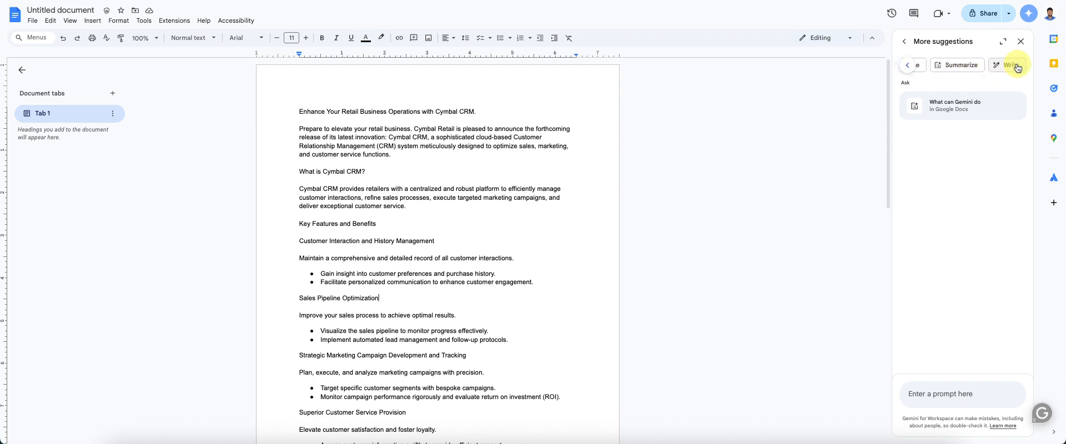
pyautogui.moveTo(793, 279)
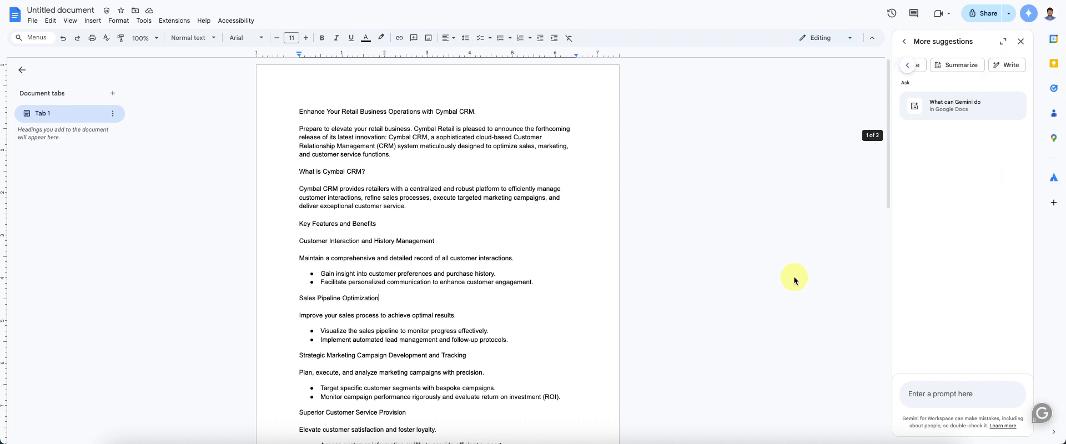
pyautogui.moveTo(477, 246)
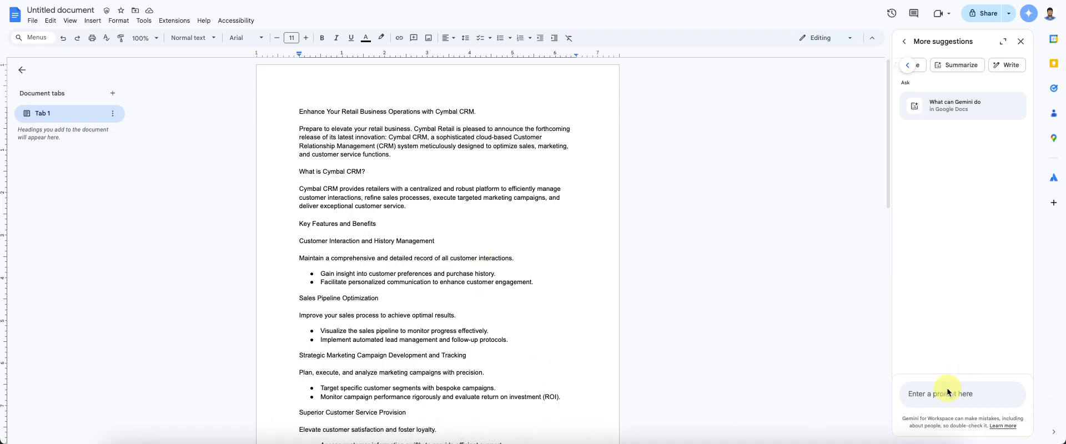
# Step: Ask Gemini in the side panel to 'proofread the content' of the blog post
pyautogui.click(379, 298)
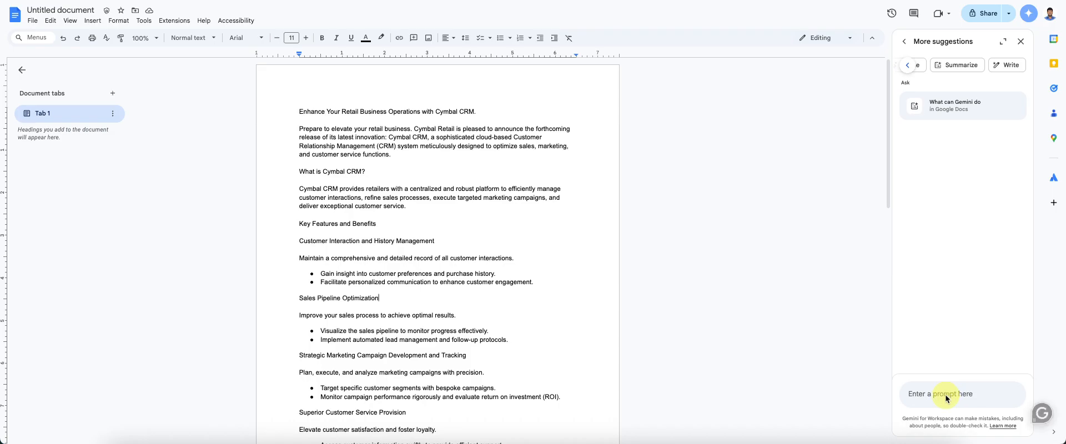
pyautogui.click(963, 395)
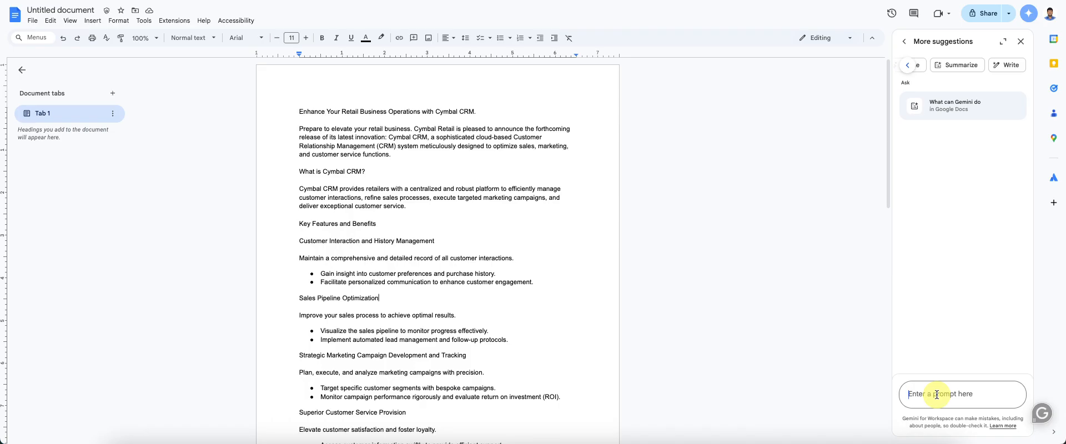
pyautogui.write('proofre')
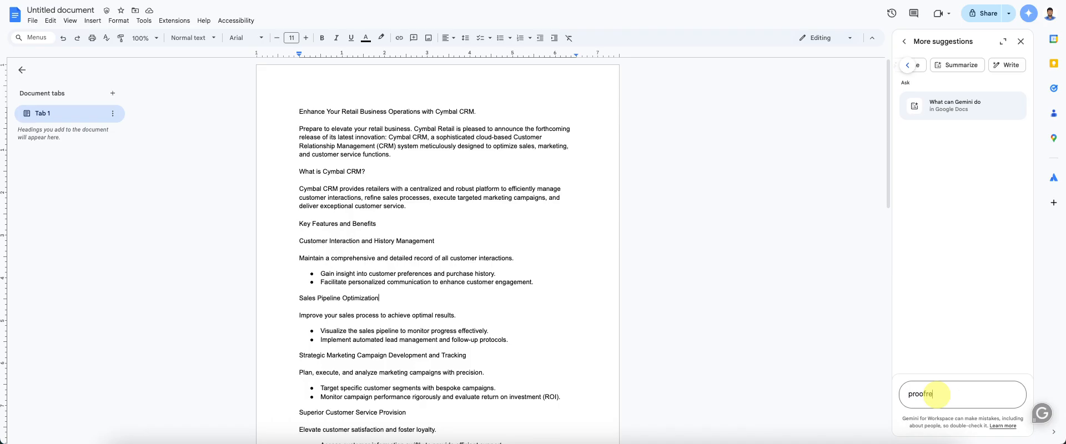
pyautogui.write('read the content')
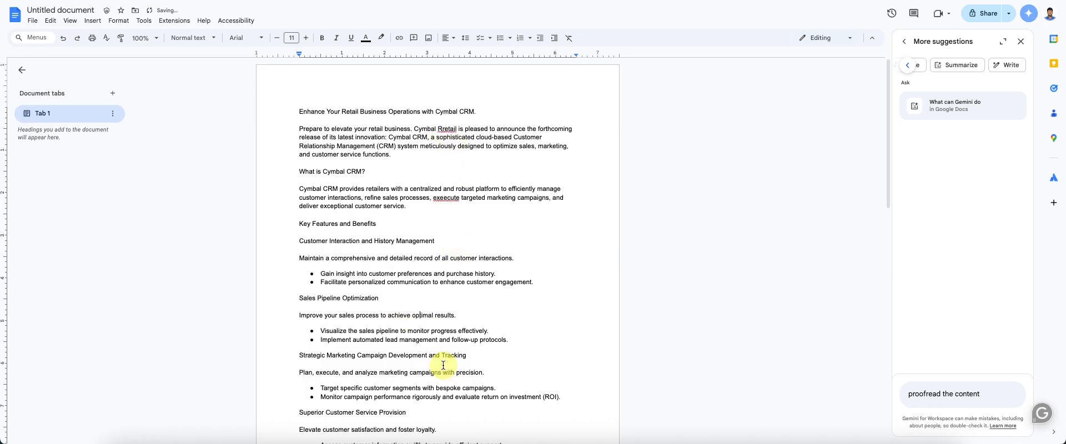
pyautogui.moveTo(541, 293)
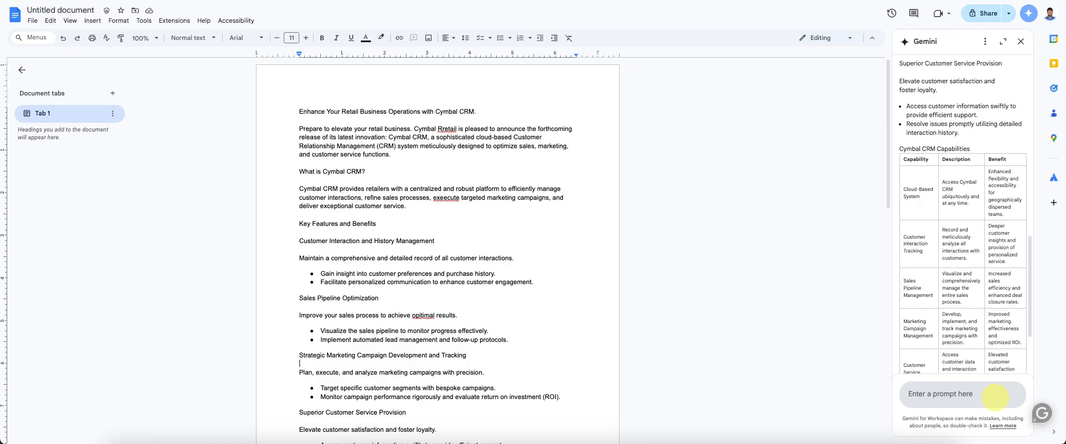
# Step: Insert Gemini's proofread version into the document below the Strategic Marketing Campaign heading
pyautogui.scroll(-3)
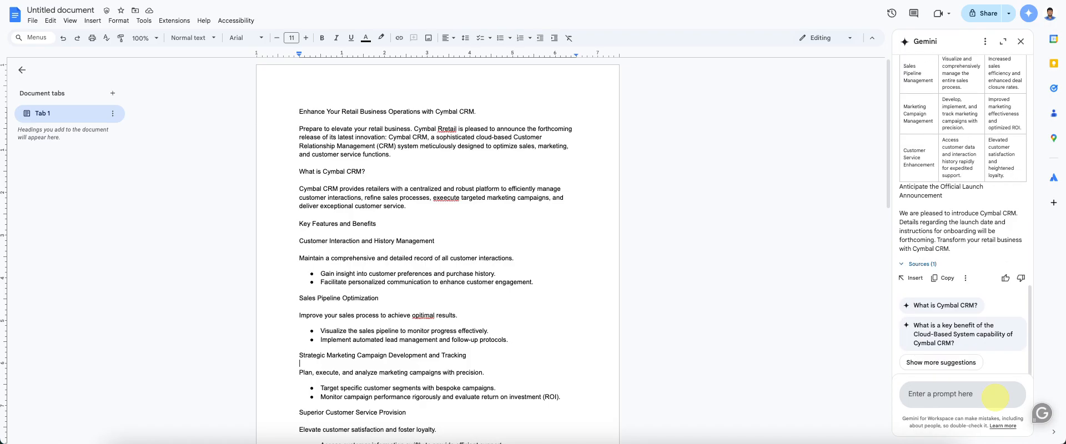
pyautogui.moveTo(988, 129)
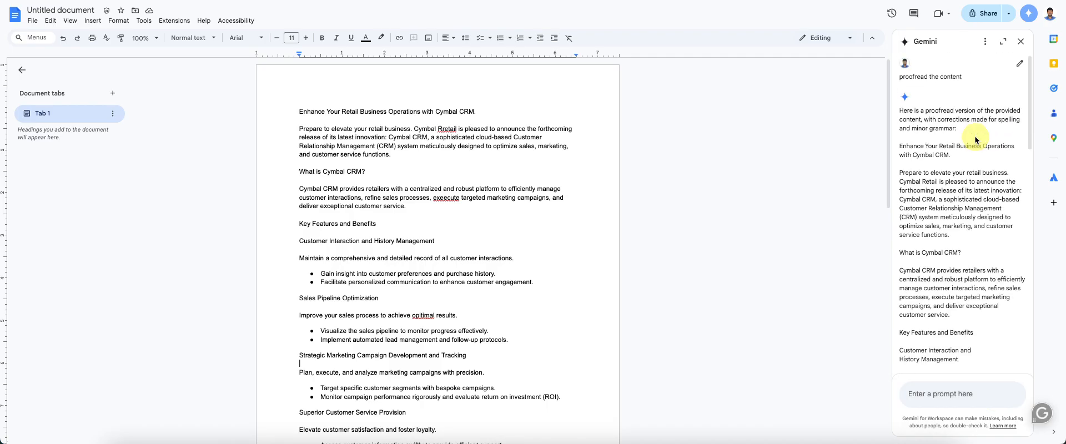
pyautogui.moveTo(966, 226)
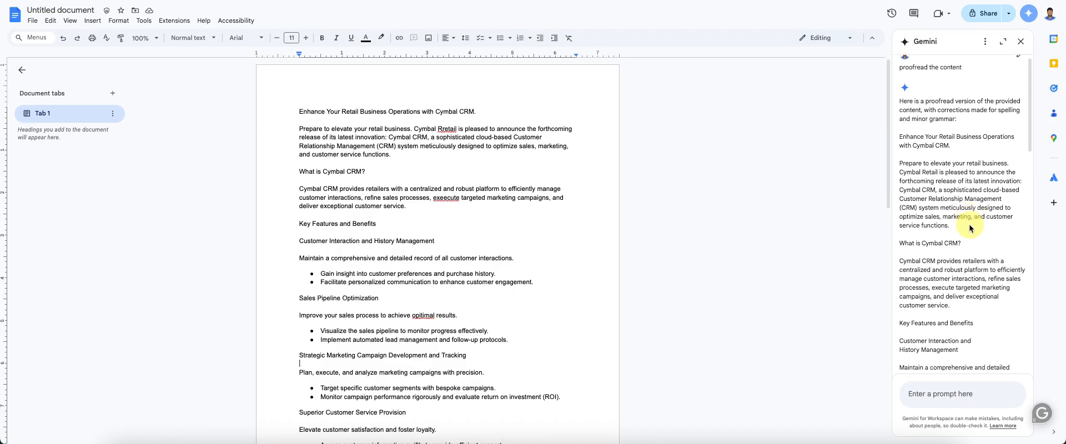
pyautogui.scroll(-3)
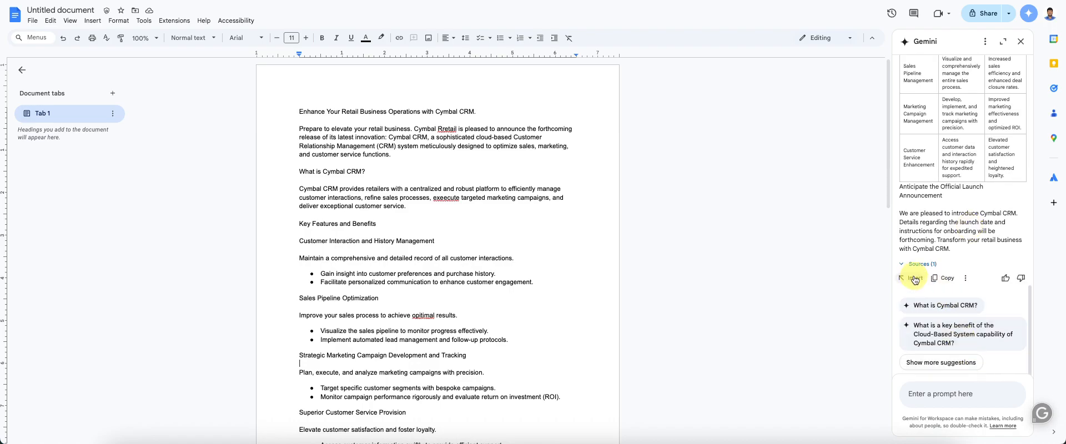
pyautogui.click(913, 278)
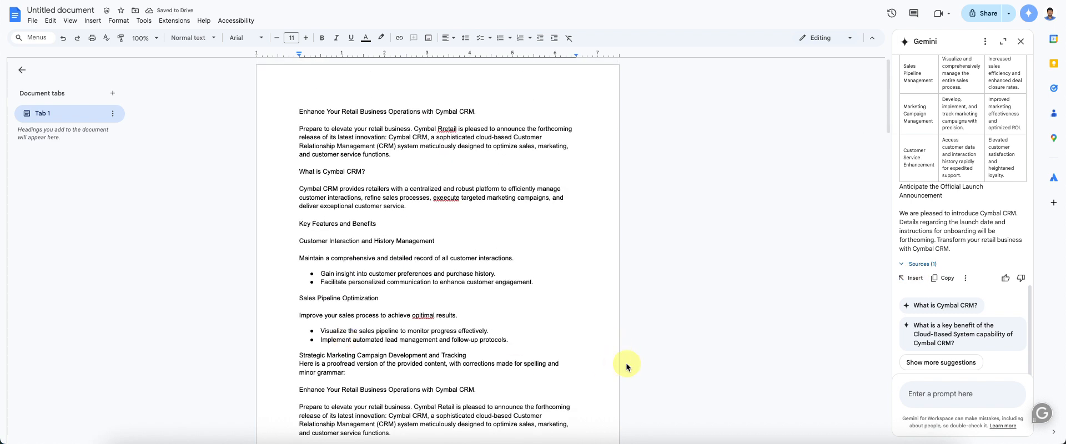
pyautogui.moveTo(838, 340)
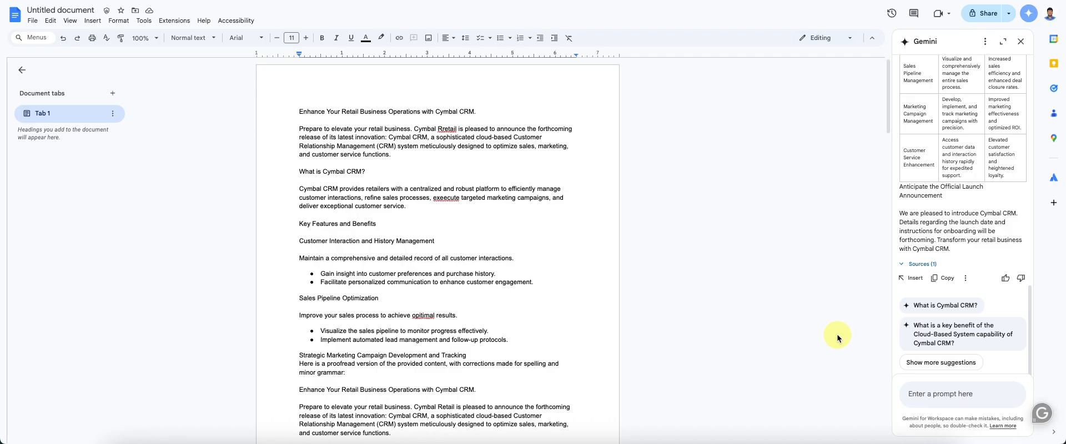
pyautogui.moveTo(955, 260)
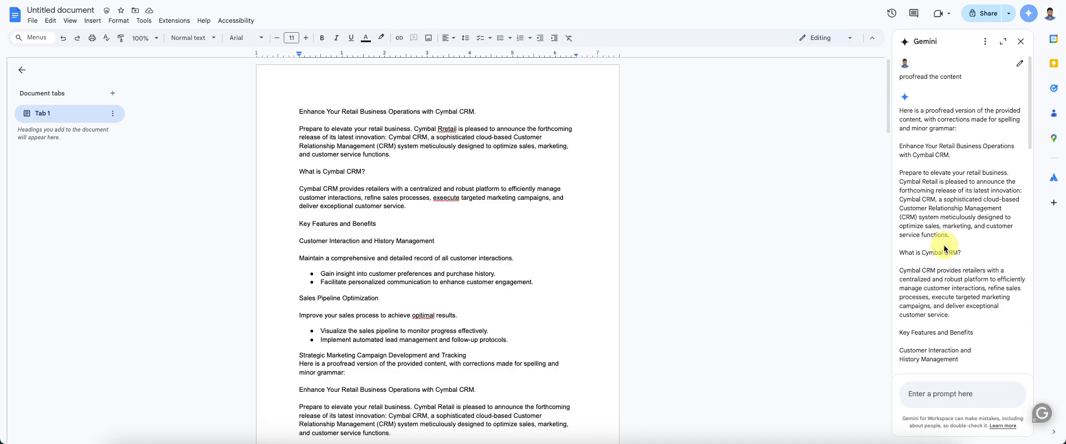
pyautogui.scroll(-3)
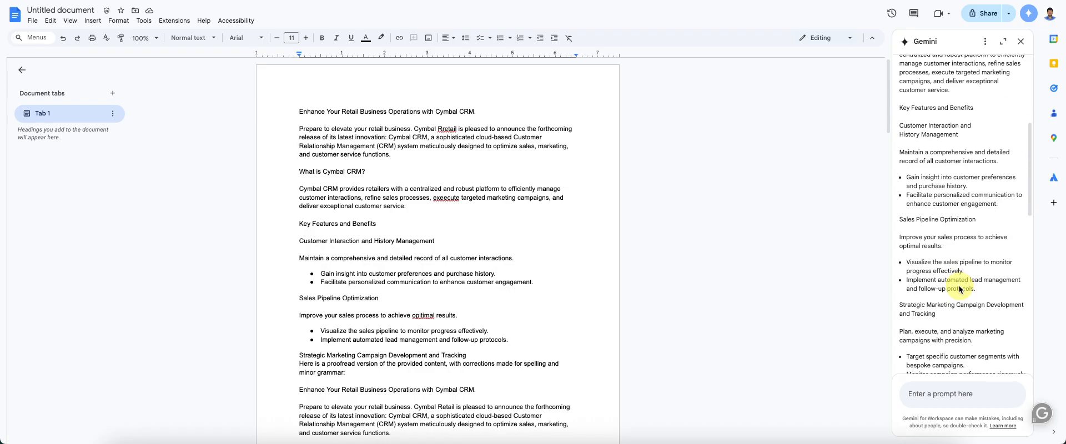
pyautogui.scroll(-3)
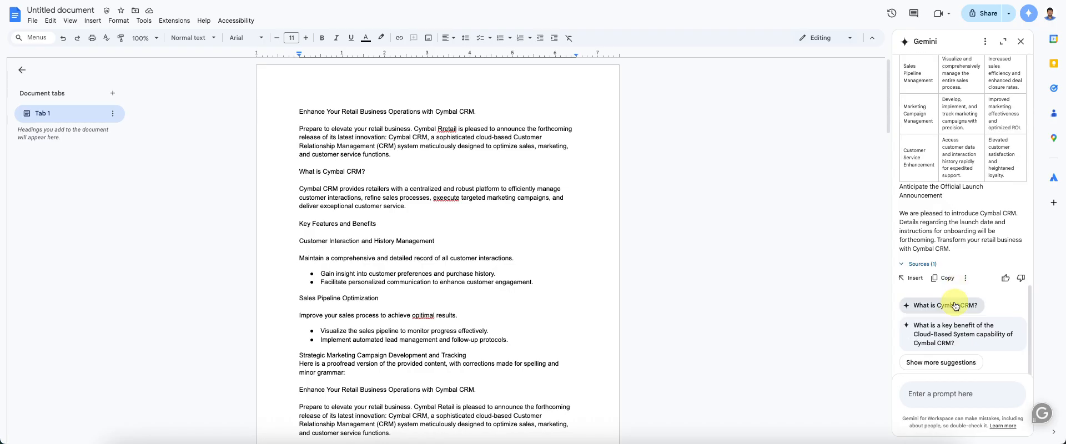